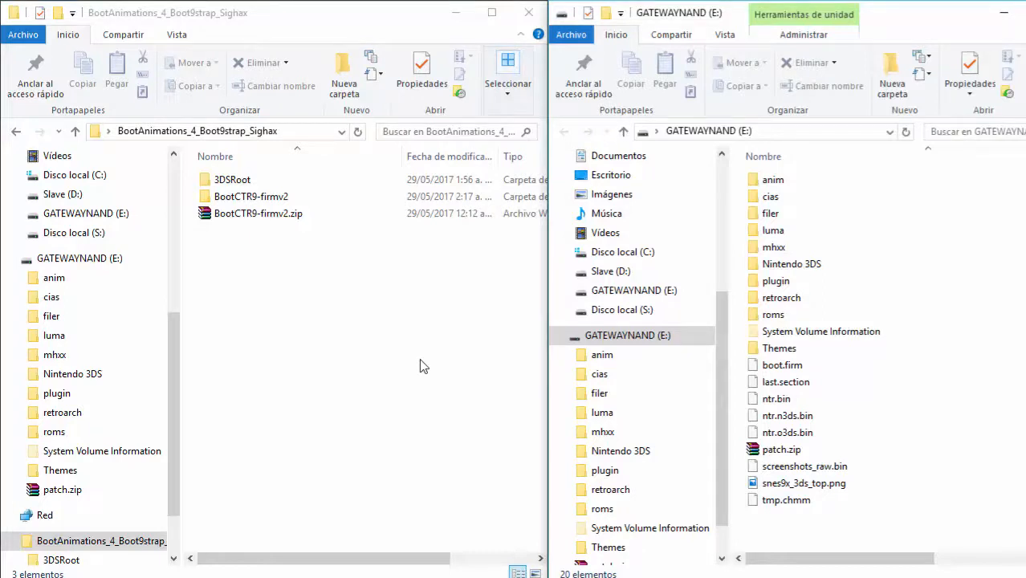
Step: Open BootCTR9-firmv2.zip in WinRAR and read its readme.txt, then close it
{"action": "left_click", "coordinate": [257, 212]}
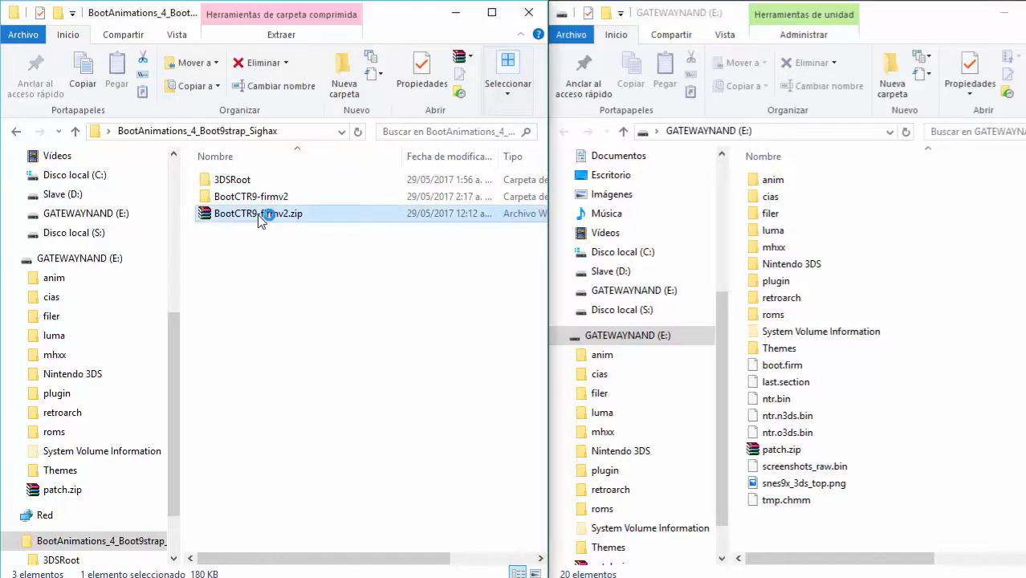
{"action": "double_click", "coordinate": [257, 212]}
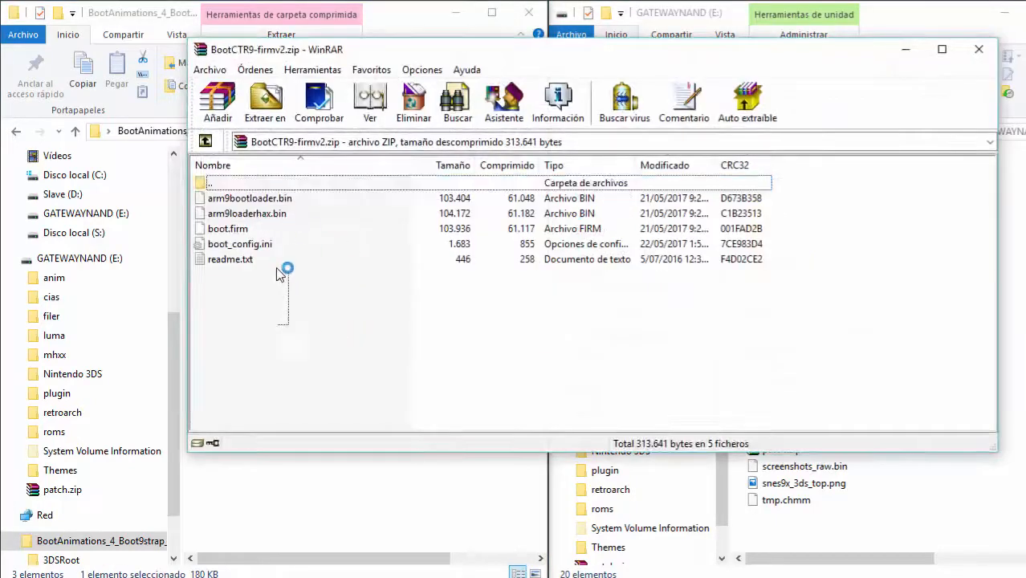
{"action": "mouse_move", "coordinate": [281, 304]}
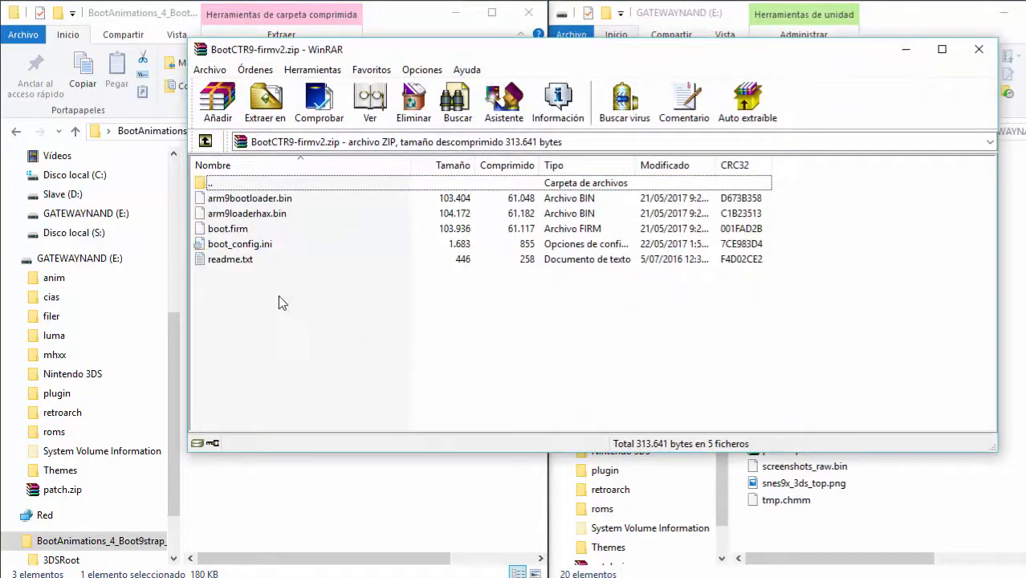
{"action": "double_click", "coordinate": [231, 259]}
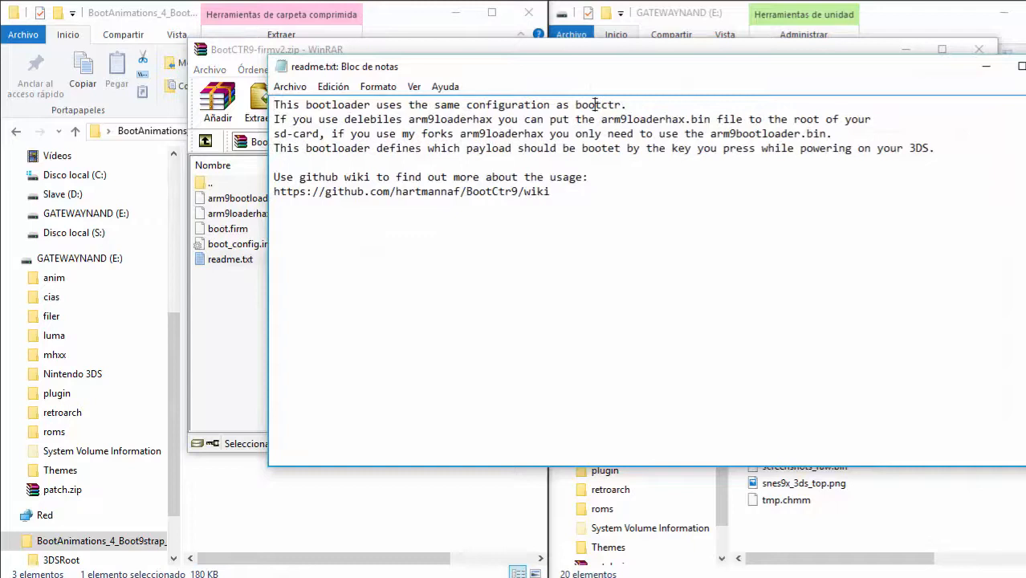
{"action": "double_click", "coordinate": [597, 104]}
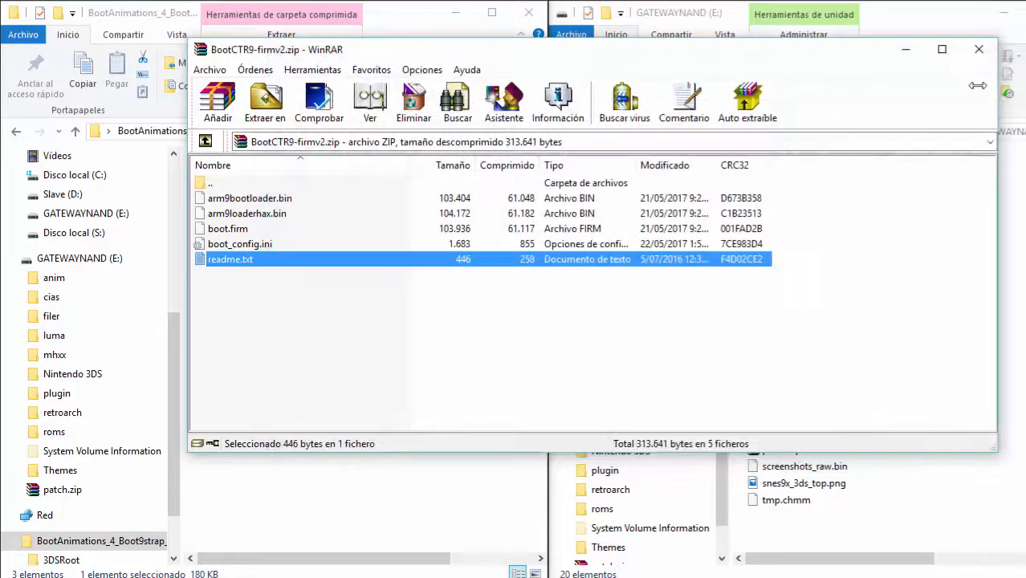
{"action": "mouse_move", "coordinate": [979, 48]}
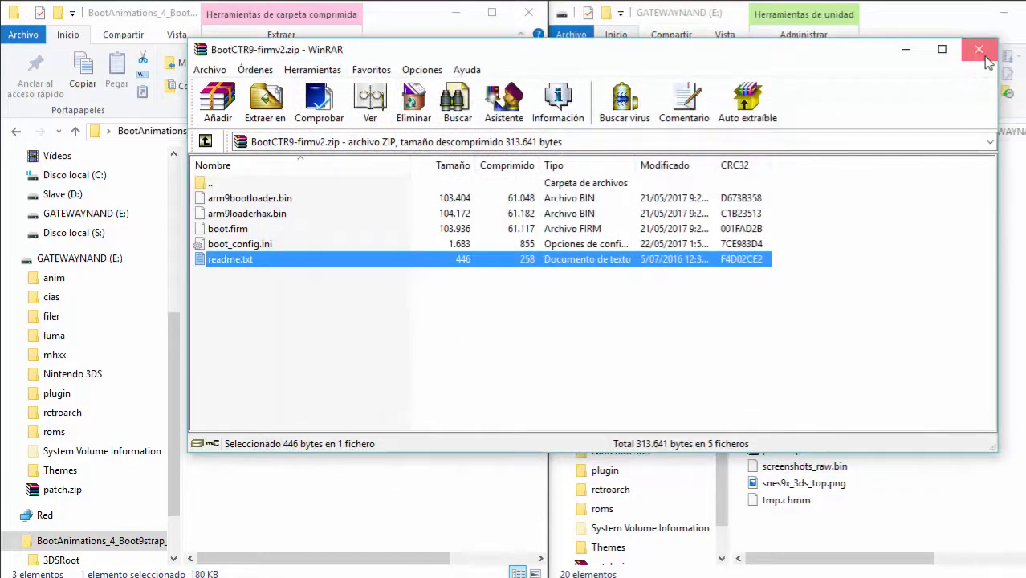
Step: Close WinRAR and browse 3DSRoot\anim's evangelionConnections and gameCube animations, returning to the BootAnimations folder
{"action": "left_click", "coordinate": [979, 49]}
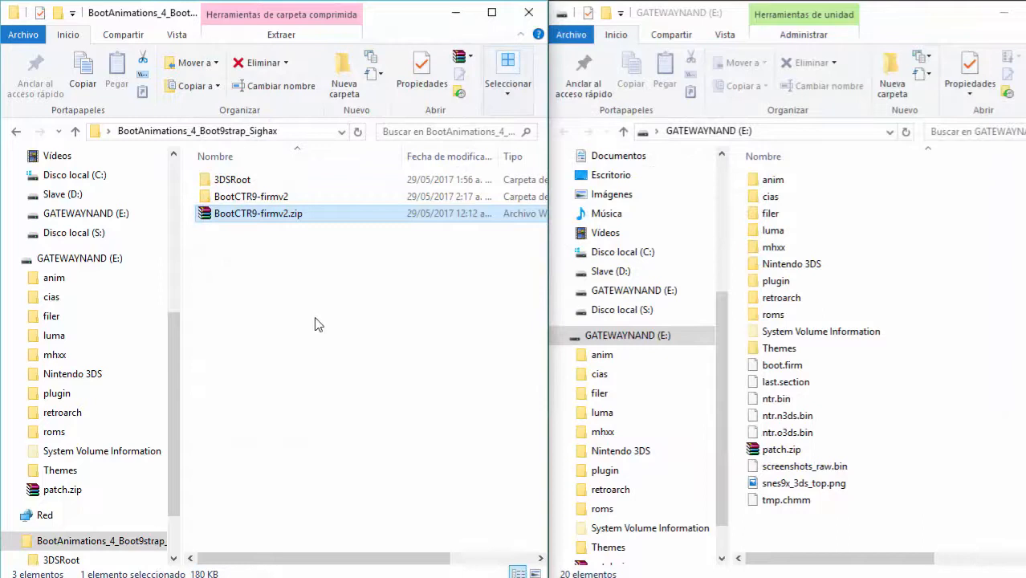
{"action": "double_click", "coordinate": [231, 180]}
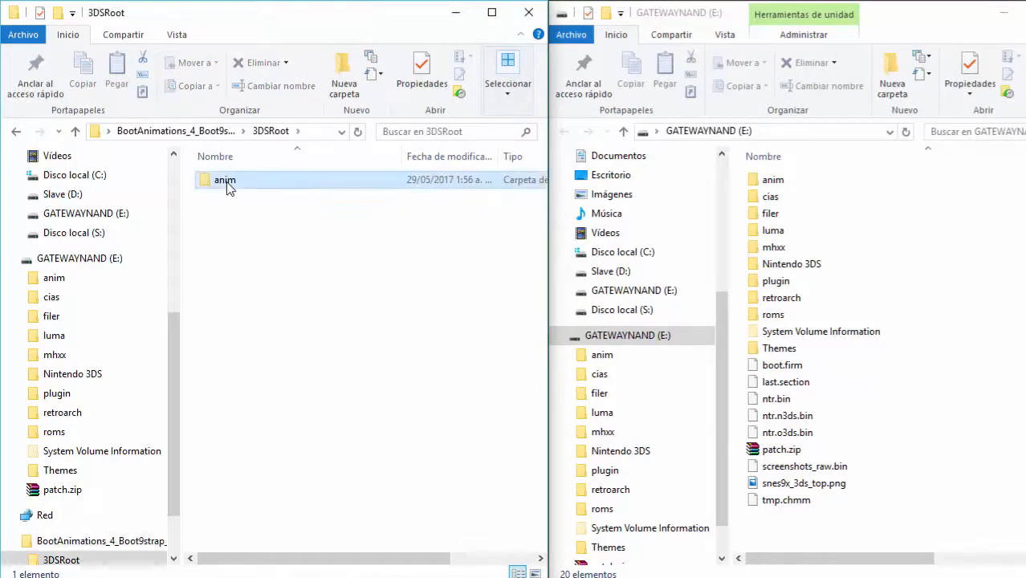
{"action": "double_click", "coordinate": [224, 180]}
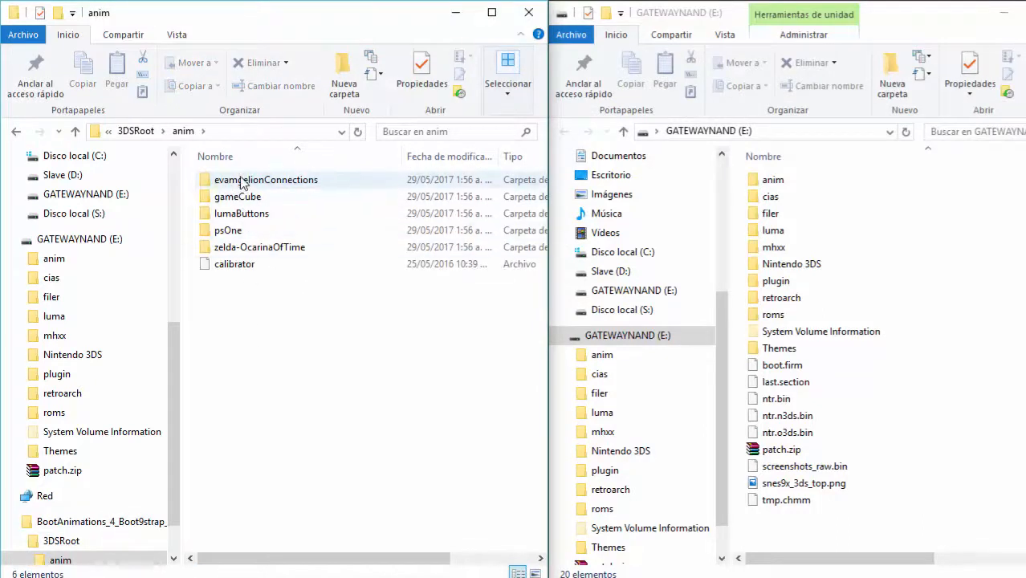
{"action": "double_click", "coordinate": [267, 180]}
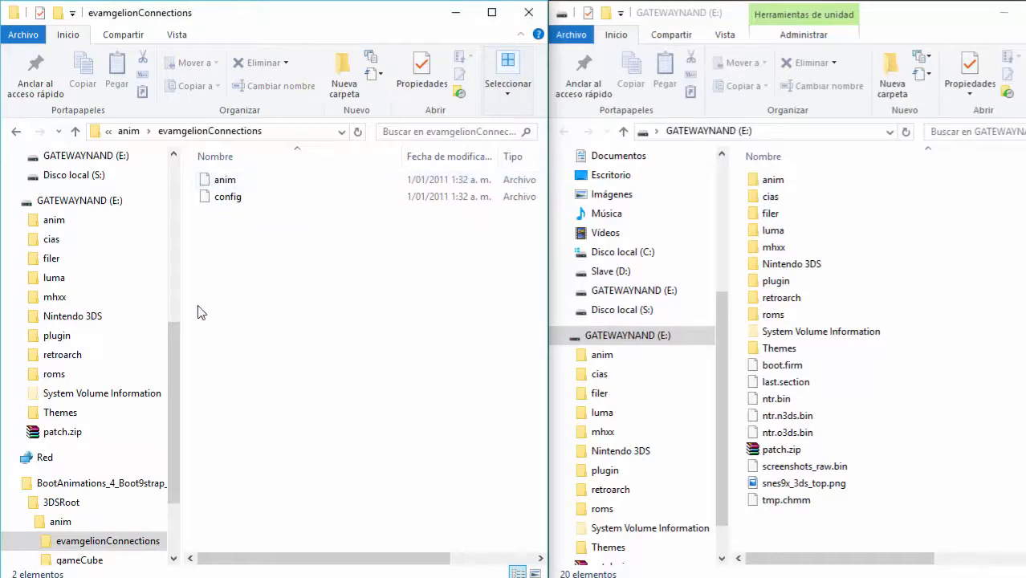
{"action": "left_click", "coordinate": [78, 559]}
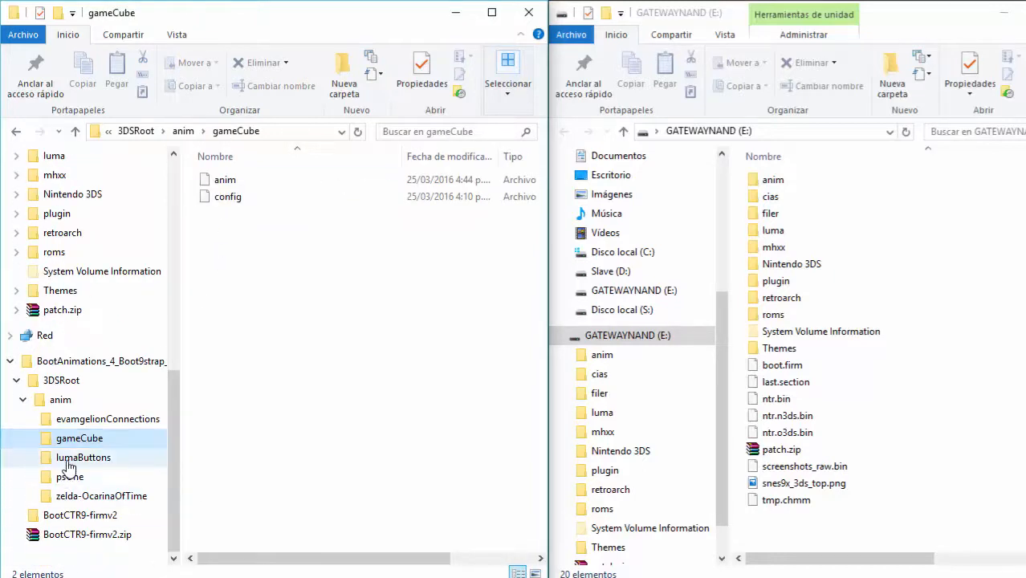
{"action": "left_click", "coordinate": [69, 477]}
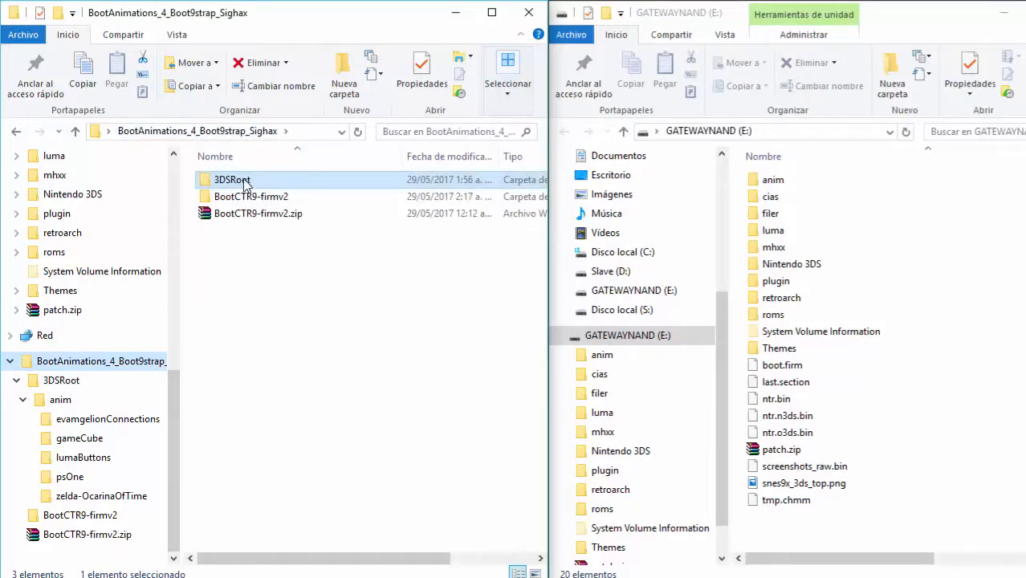
Step: Permanently delete the old anim folder on GATEWAYNAND (E:) and bring over the 3DSRoot anim folder
{"action": "double_click", "coordinate": [231, 180]}
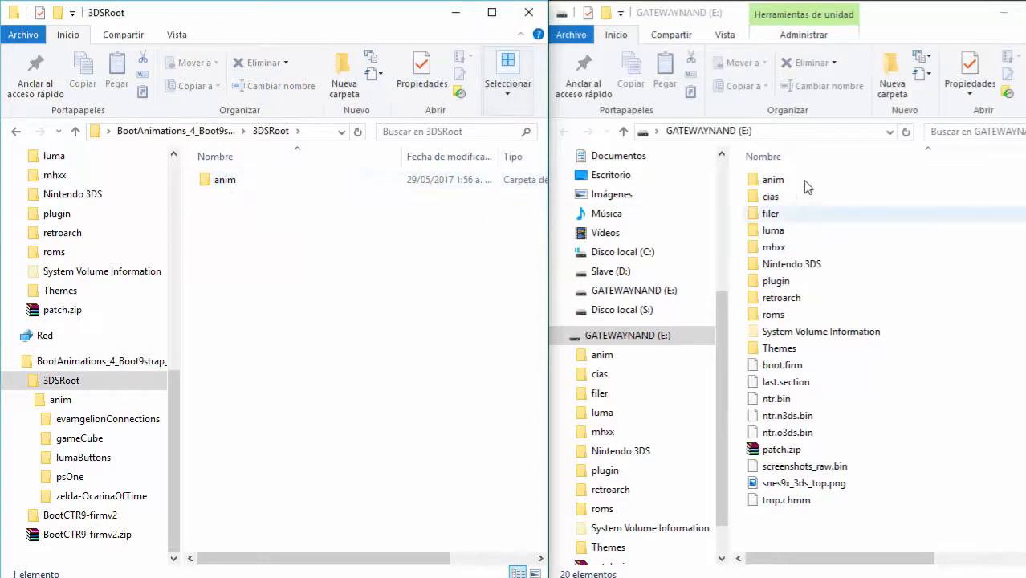
{"action": "left_click", "coordinate": [772, 180]}
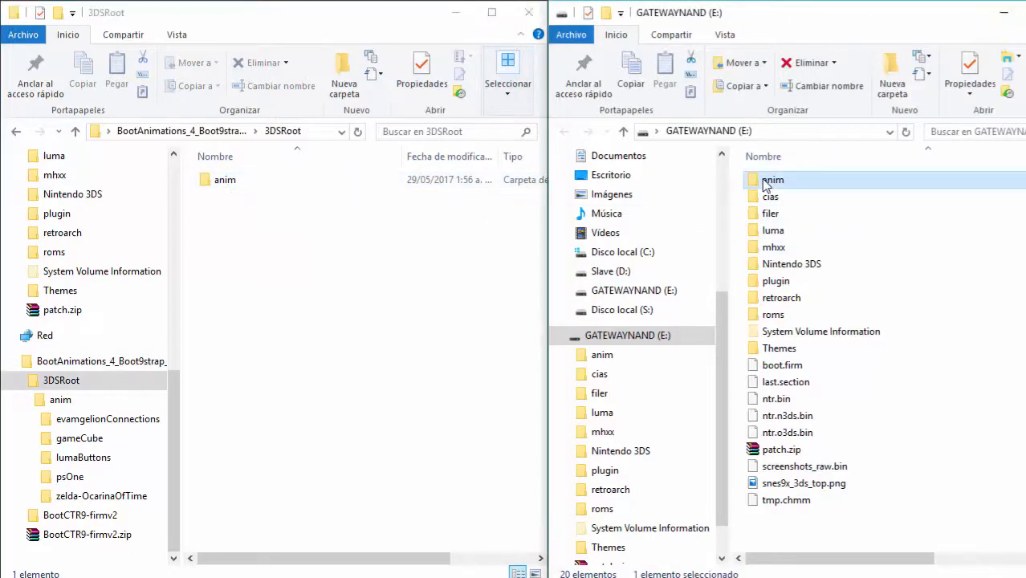
{"action": "right_click", "coordinate": [772, 180]}
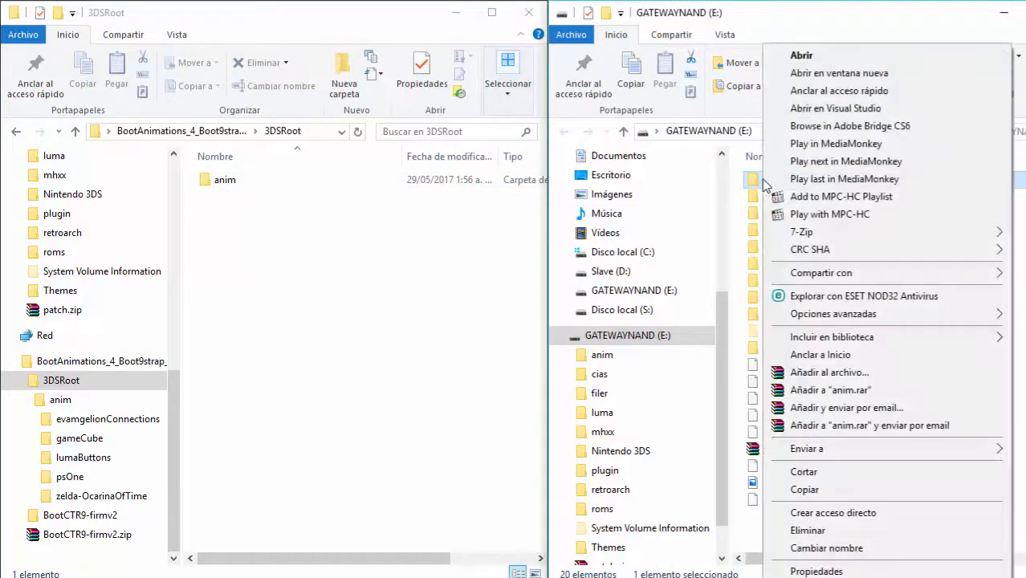
{"action": "left_click", "coordinate": [808, 530]}
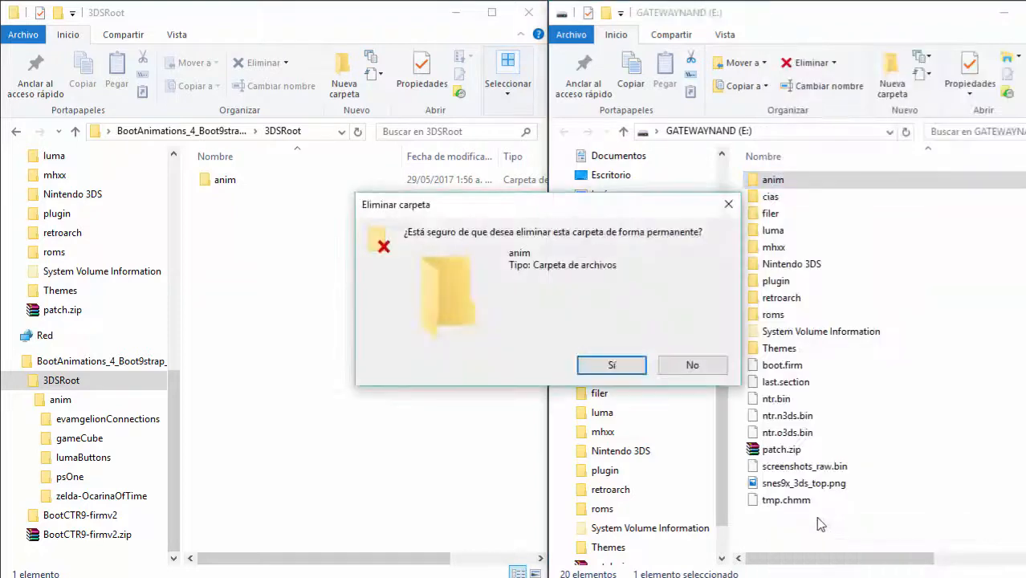
{"action": "left_click", "coordinate": [612, 365]}
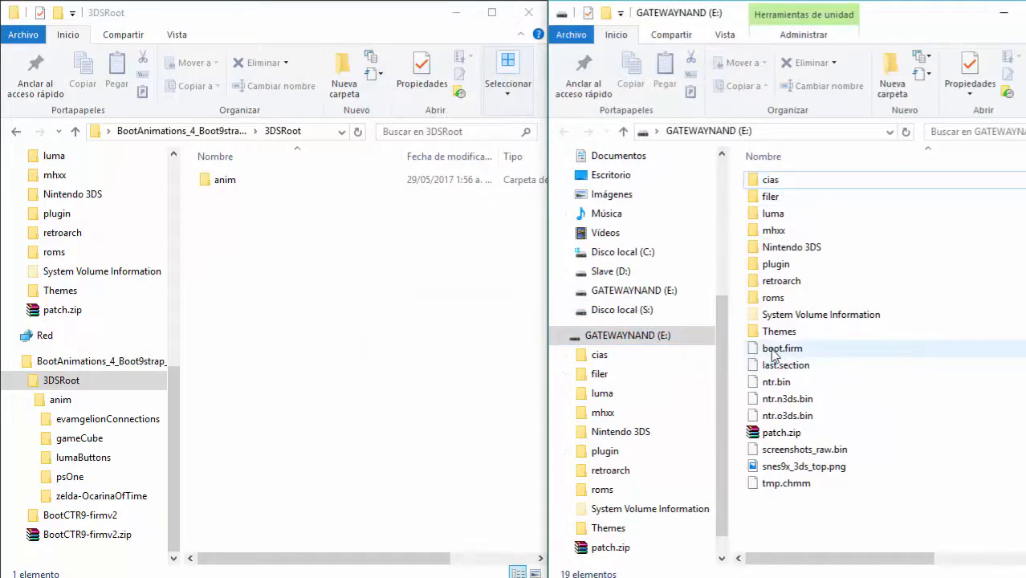
{"action": "left_click", "coordinate": [782, 347]}
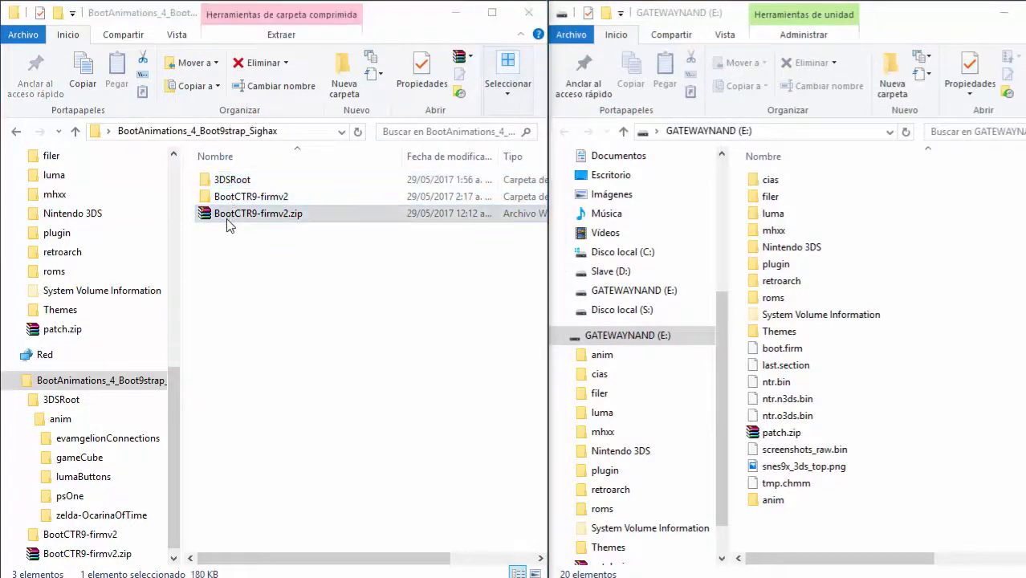
Step: Open the extracted BootCTR9-firmv2 folder showing boot.firm, boot_config.ini and readme.txt
{"action": "double_click", "coordinate": [257, 212]}
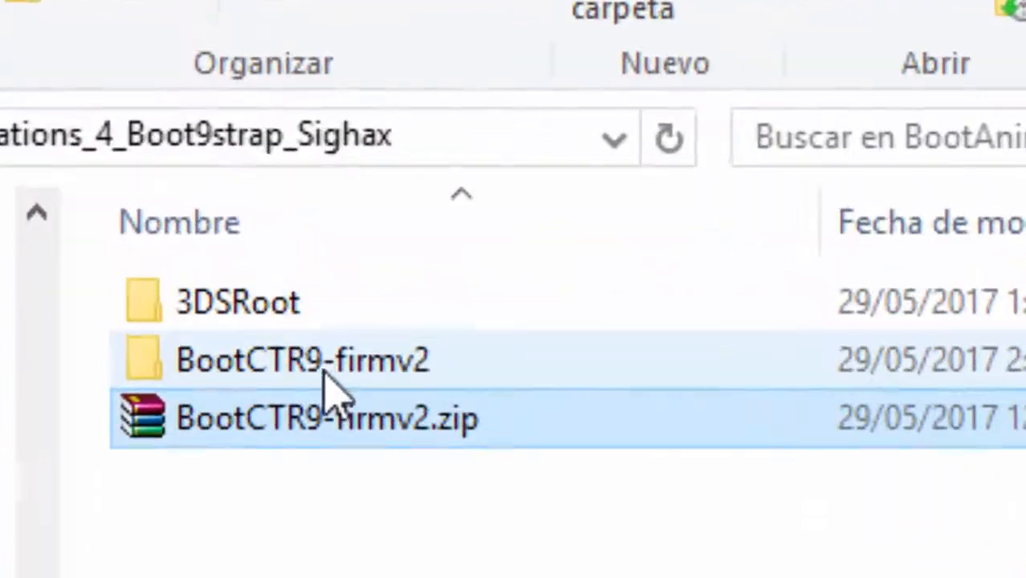
{"action": "double_click", "coordinate": [302, 360]}
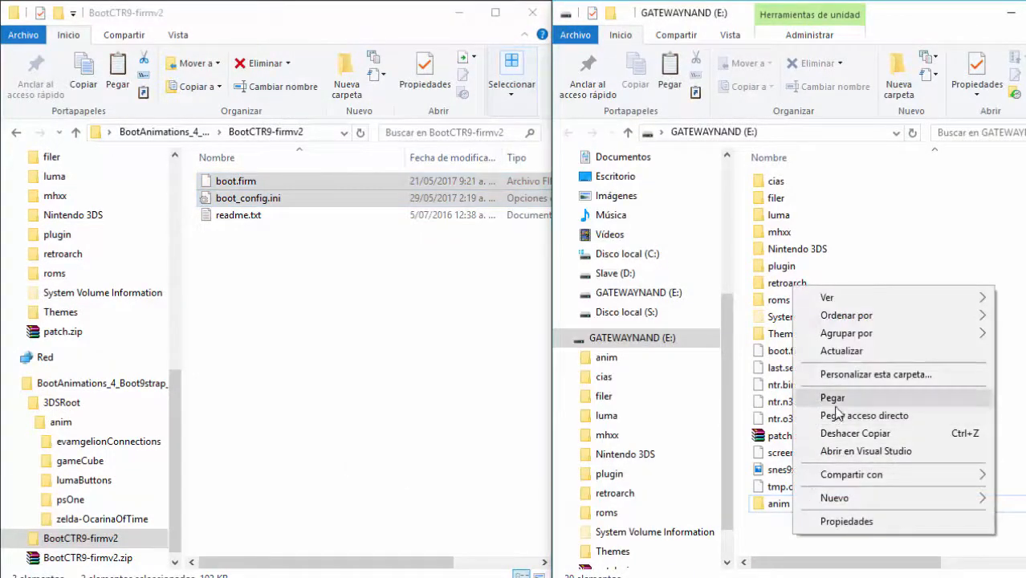
Step: Paste boot.firm and boot_config.ini onto GATEWAYNAND (E:), resolving the existing boot.firm conflict
{"action": "left_click", "coordinate": [831, 399]}
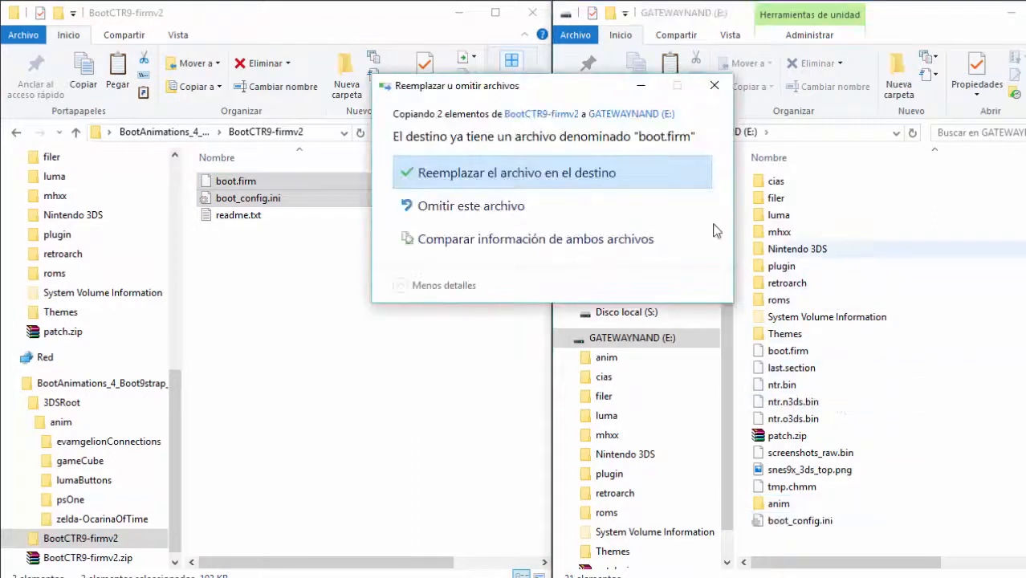
{"action": "mouse_move", "coordinate": [630, 212]}
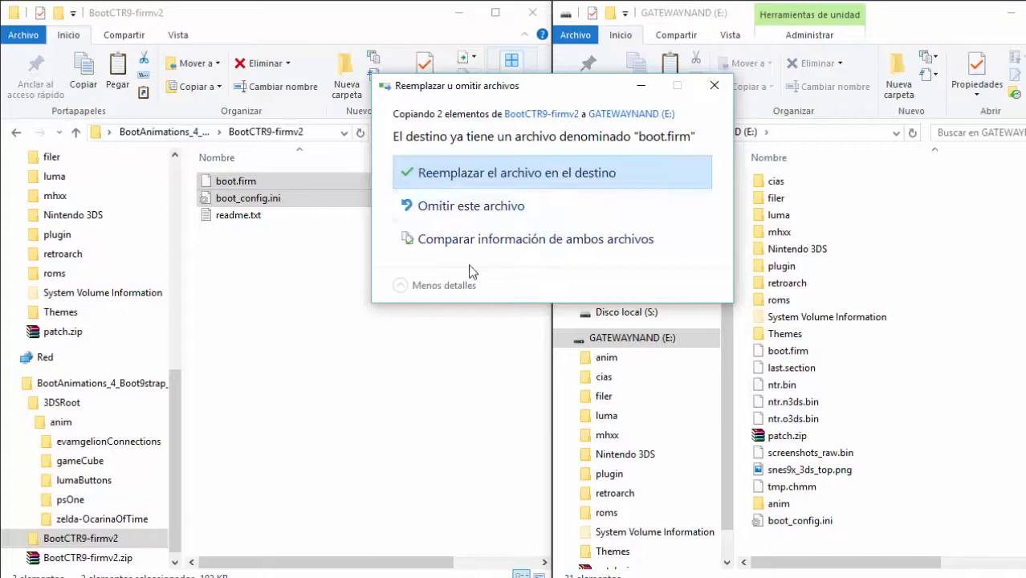
{"action": "mouse_move", "coordinate": [470, 205]}
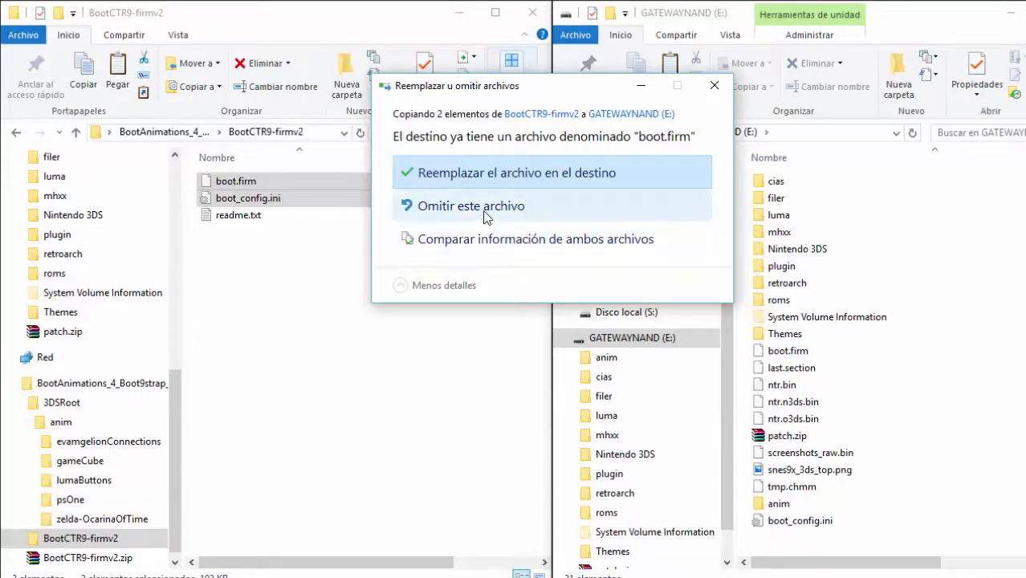
{"action": "mouse_move", "coordinate": [490, 237]}
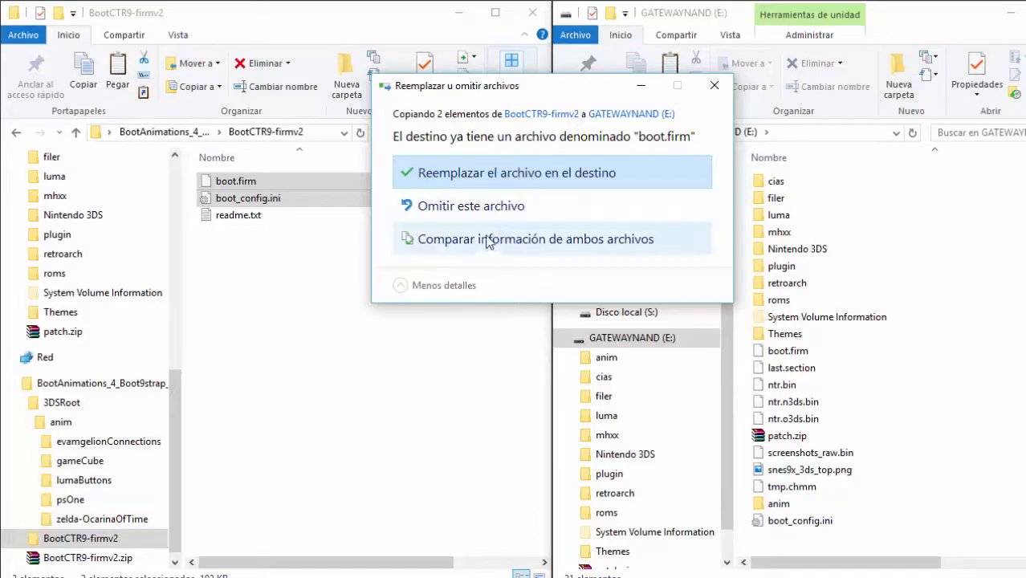
{"action": "left_click", "coordinate": [517, 173]}
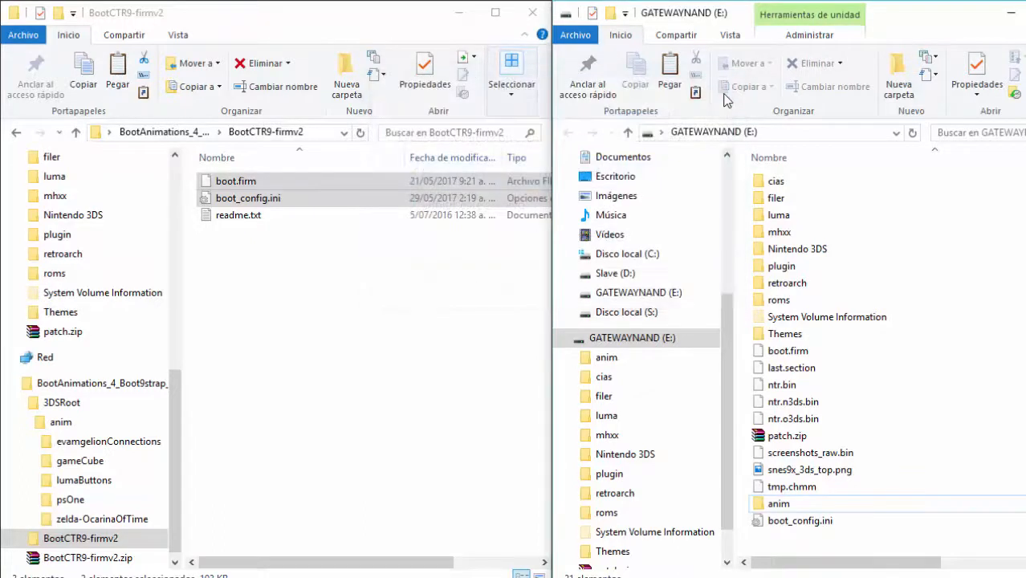
{"action": "left_click", "coordinate": [787, 350]}
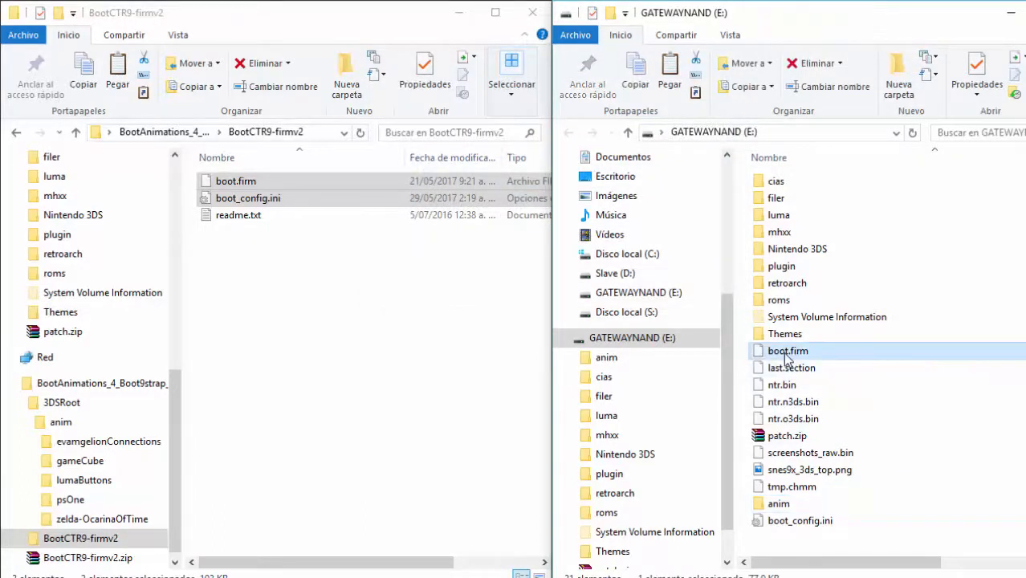
{"action": "mouse_move", "coordinate": [787, 350]}
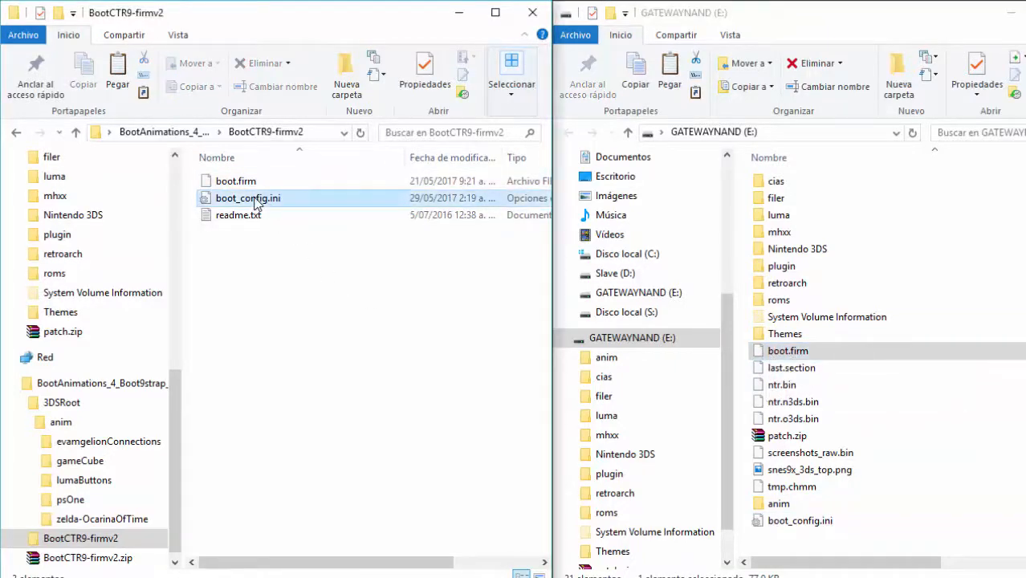
Step: Open boot_config.ini in Notepad and copy the bootLumaOriginal name from the DEFAULT path line
{"action": "double_click", "coordinate": [248, 199]}
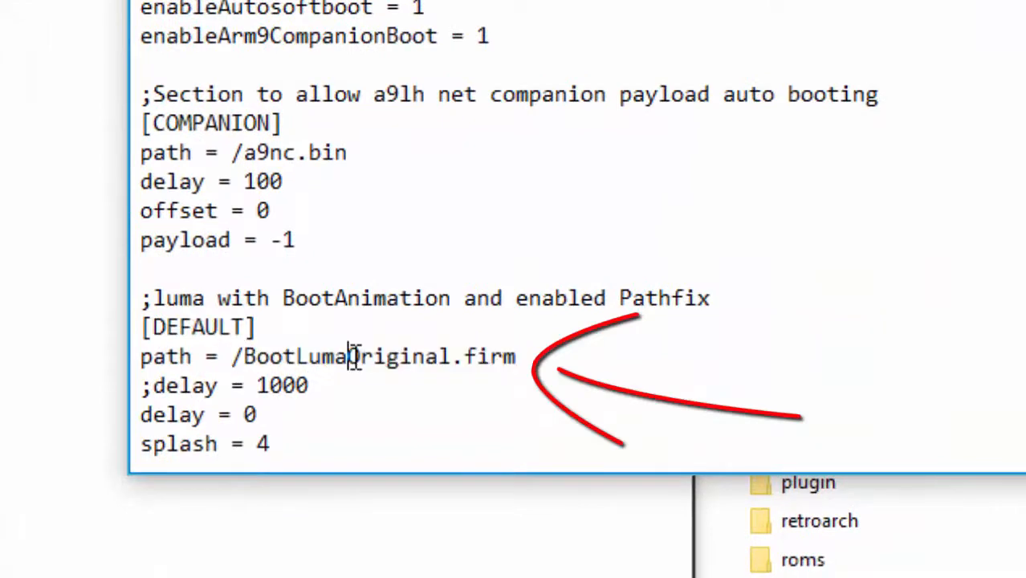
{"action": "double_click", "coordinate": [273, 356]}
{"action": "type", "text": "b"}
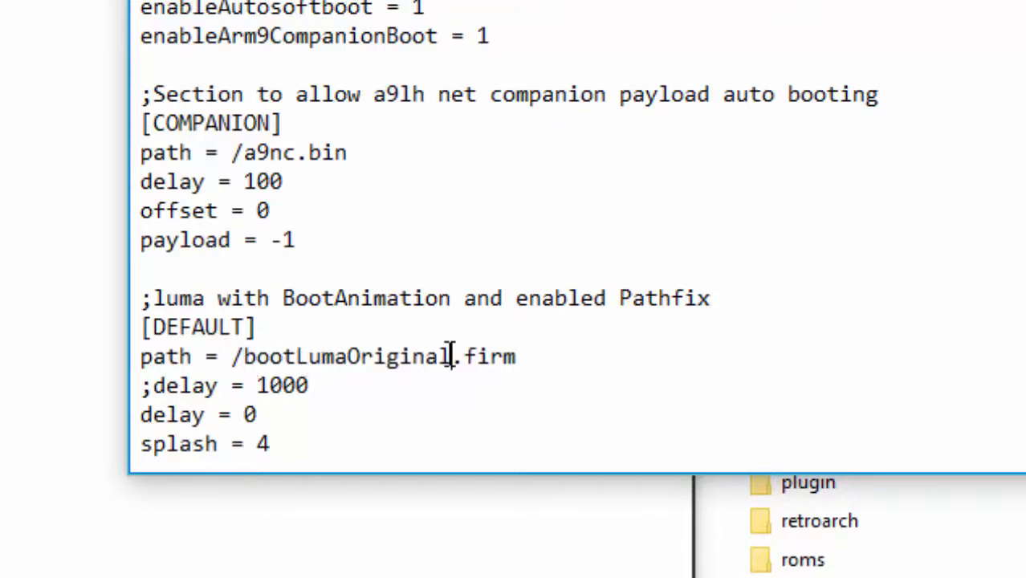
{"action": "double_click", "coordinate": [353, 357]}
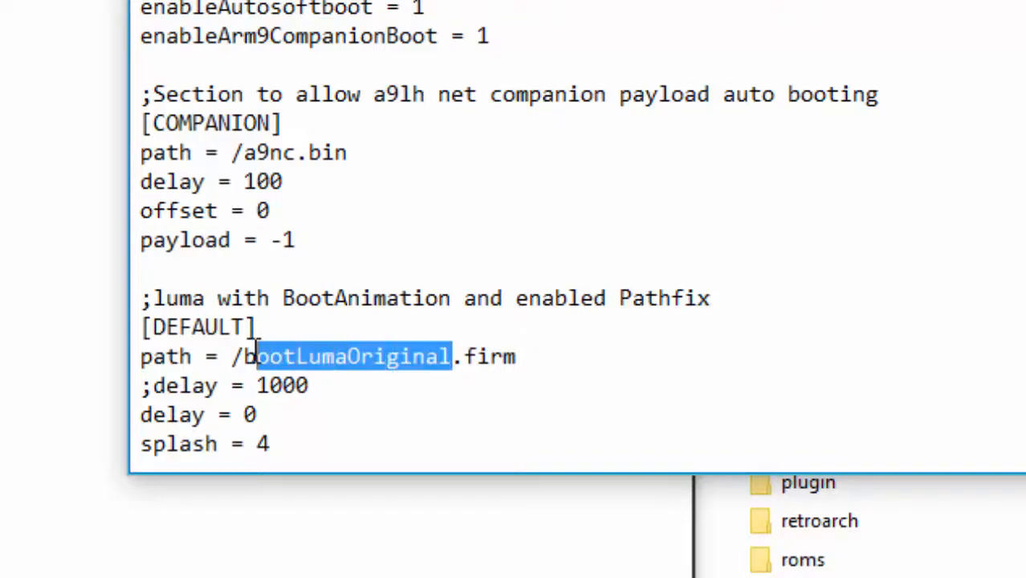
{"action": "right_click", "coordinate": [297, 370]}
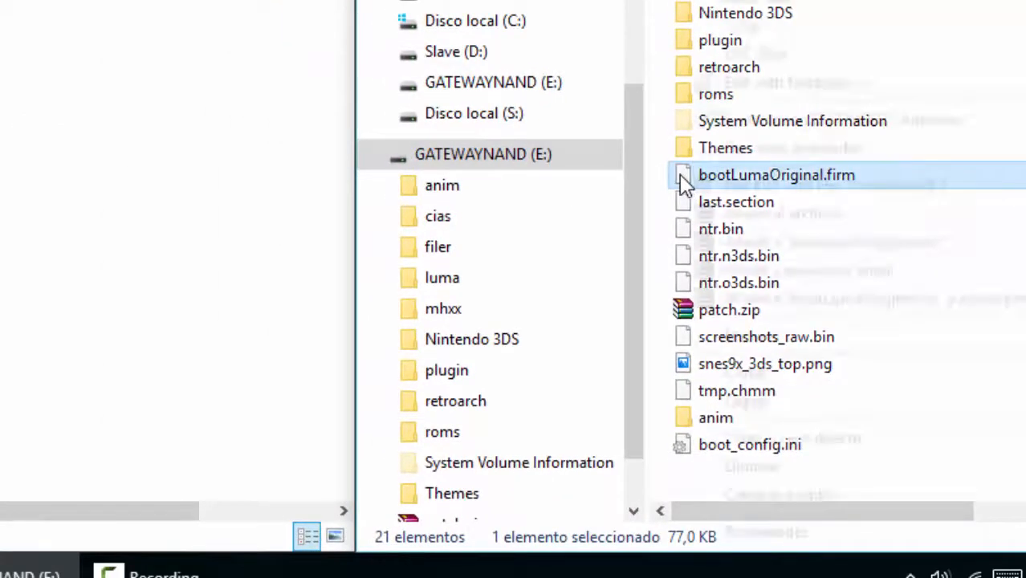
Step: Rename the SD card's firm to bootLumaOriginal.firm and paste BootCTR9's boot.firm and boot_config.ini onto E:\
{"action": "right_click", "coordinate": [778, 173]}
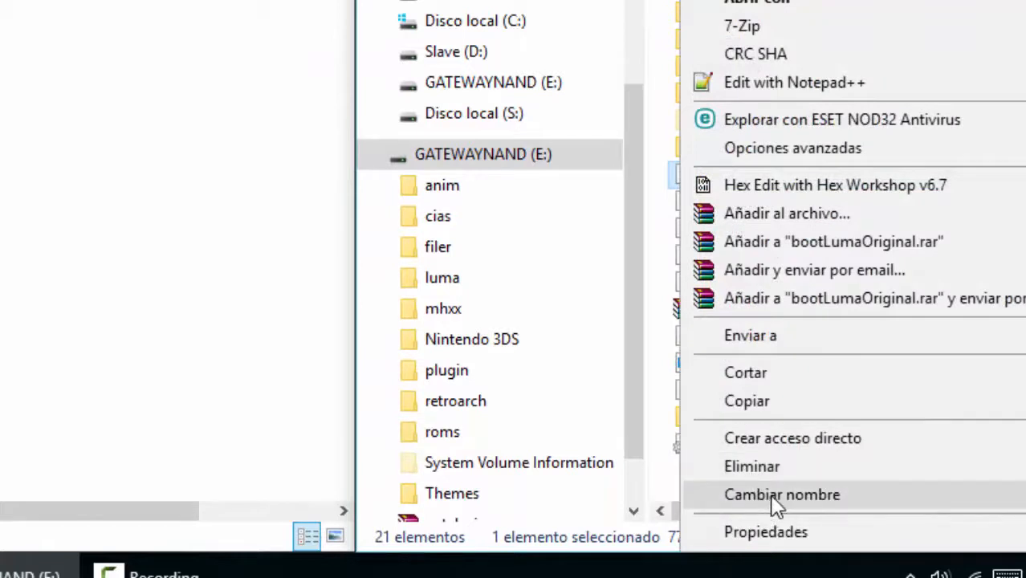
{"action": "left_click", "coordinate": [781, 495]}
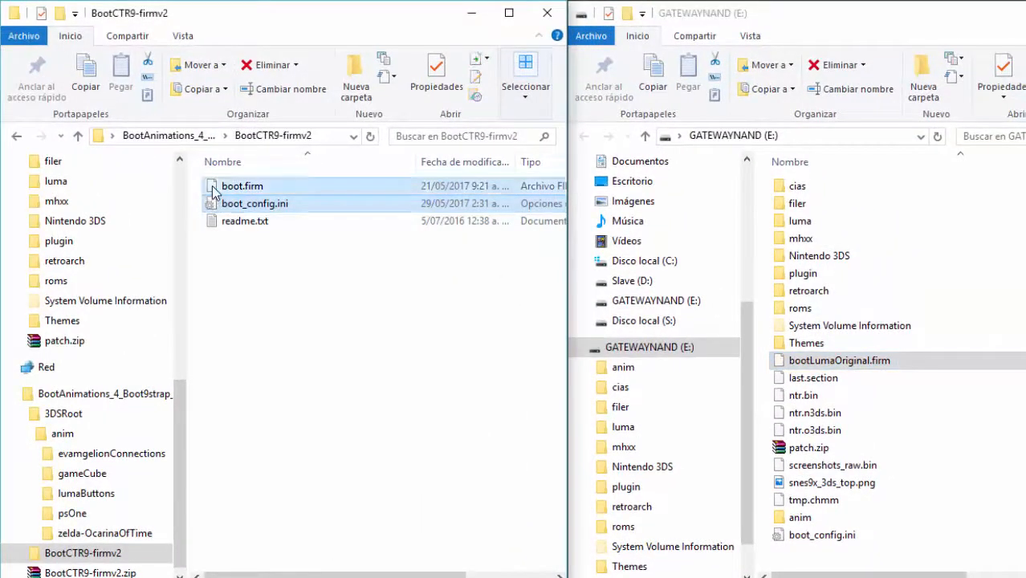
{"action": "right_click", "coordinate": [241, 186]}
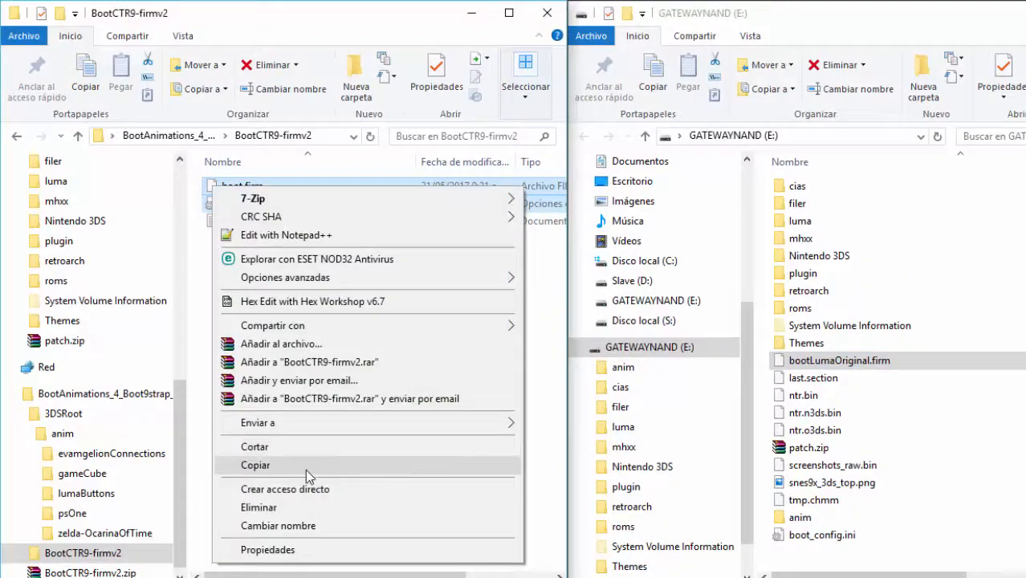
{"action": "left_click", "coordinate": [255, 466]}
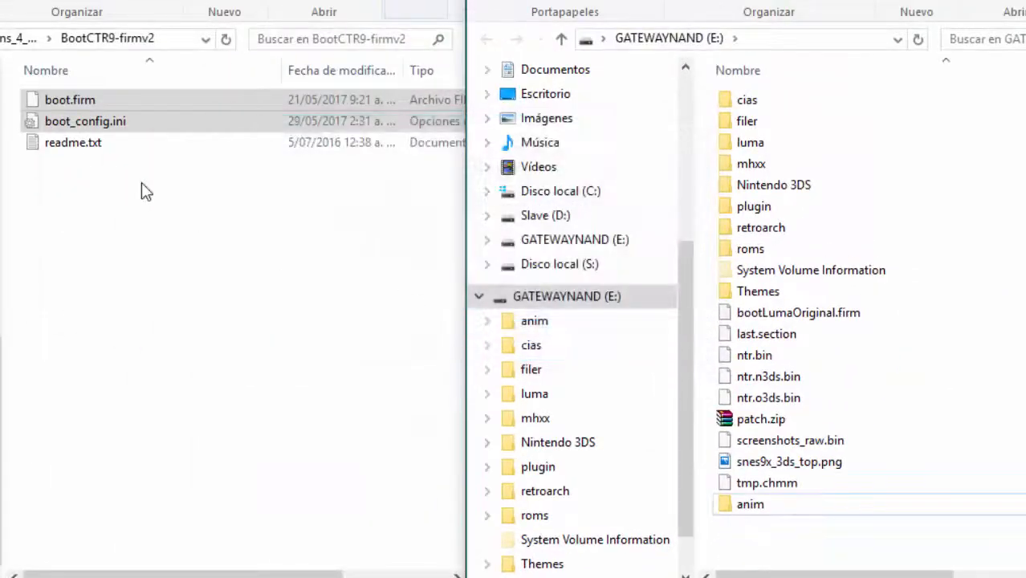
{"action": "right_click", "coordinate": [71, 99]}
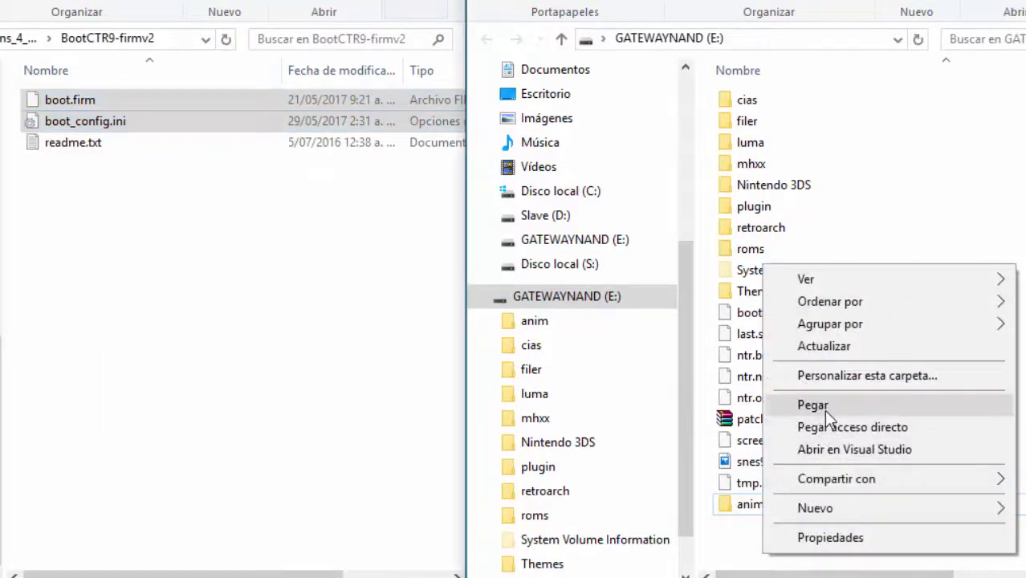
{"action": "left_click", "coordinate": [813, 405]}
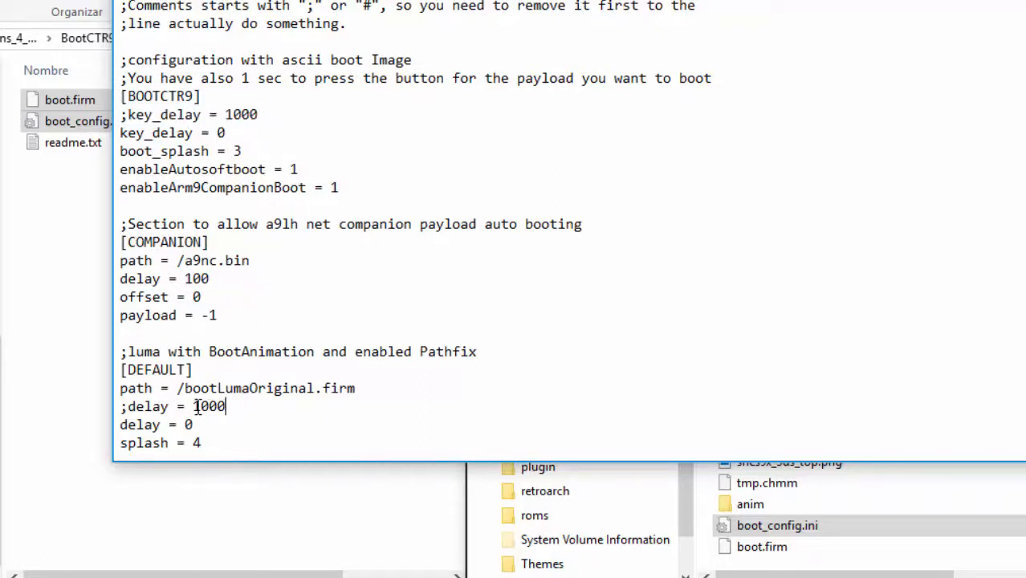
Step: Inspect the commented ;delay line in the copied boot_config.ini's DEFAULT section
{"action": "triple_click", "coordinate": [173, 404]}
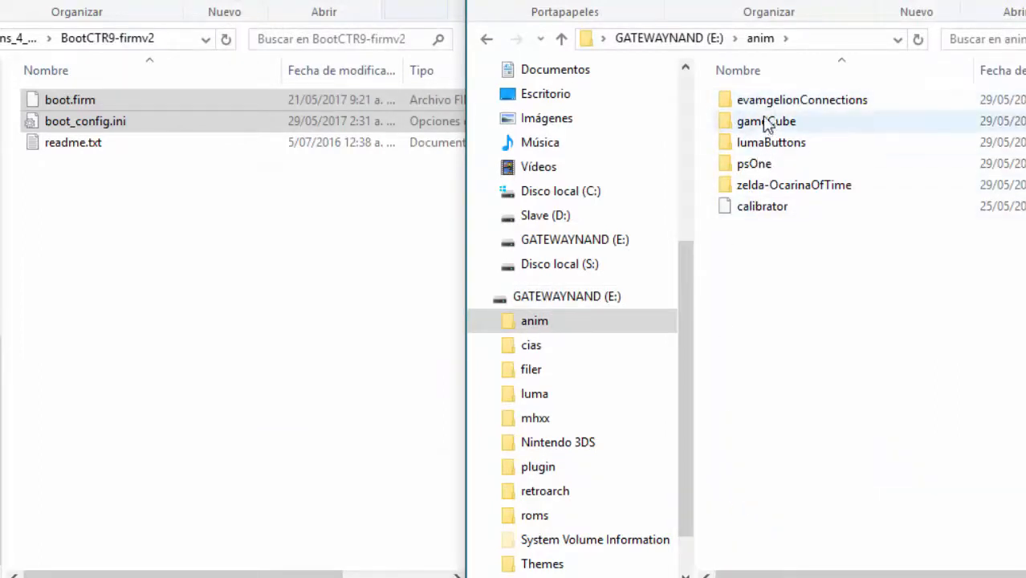
{"action": "mouse_move", "coordinate": [771, 110]}
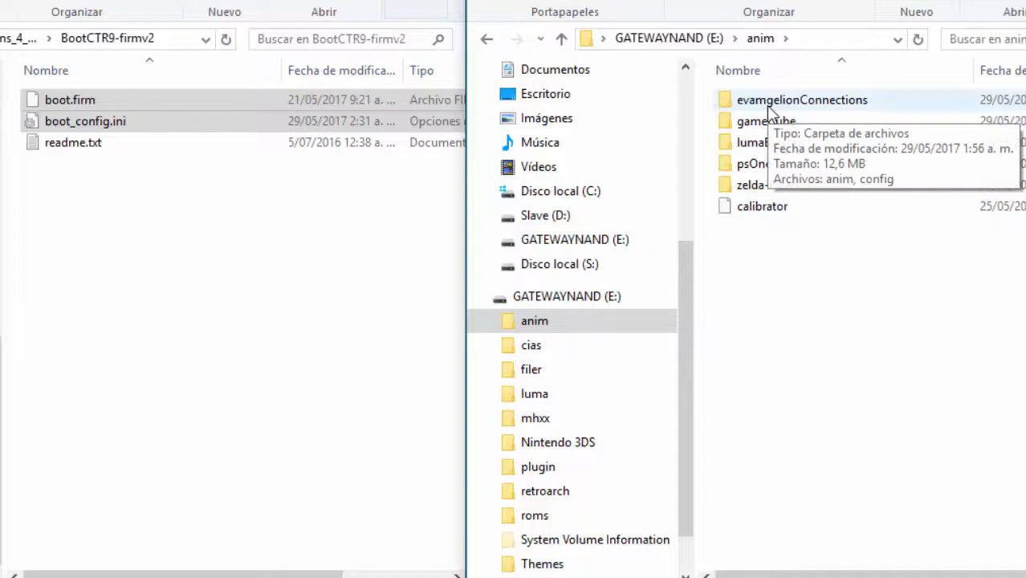
Step: Show 3DSRoot's anim folder beside E:\ and reopen the SD card's boot_config.ini in Notepad
{"action": "left_click", "coordinate": [801, 100]}
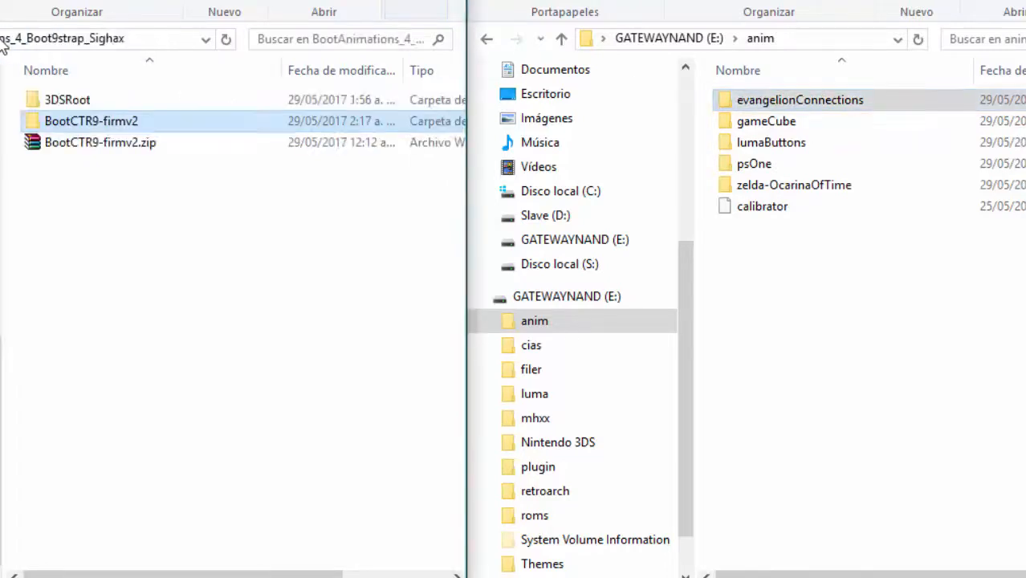
{"action": "double_click", "coordinate": [67, 100]}
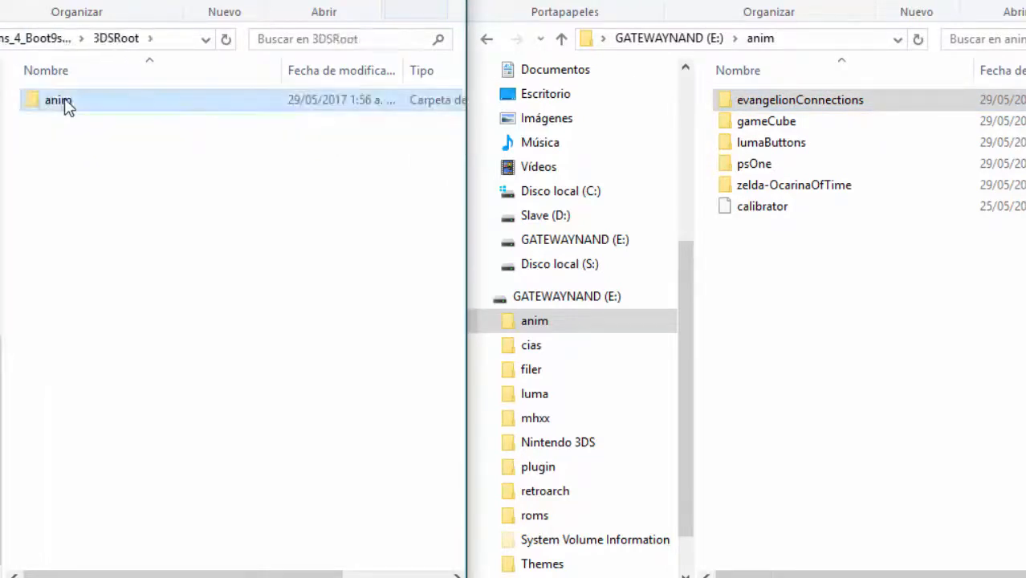
{"action": "double_click", "coordinate": [57, 100]}
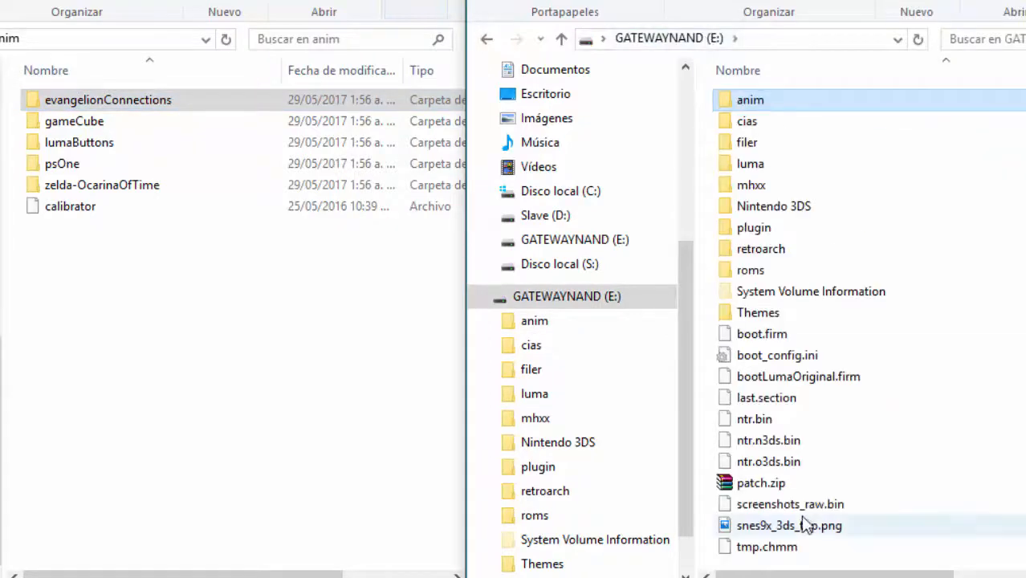
{"action": "double_click", "coordinate": [777, 355]}
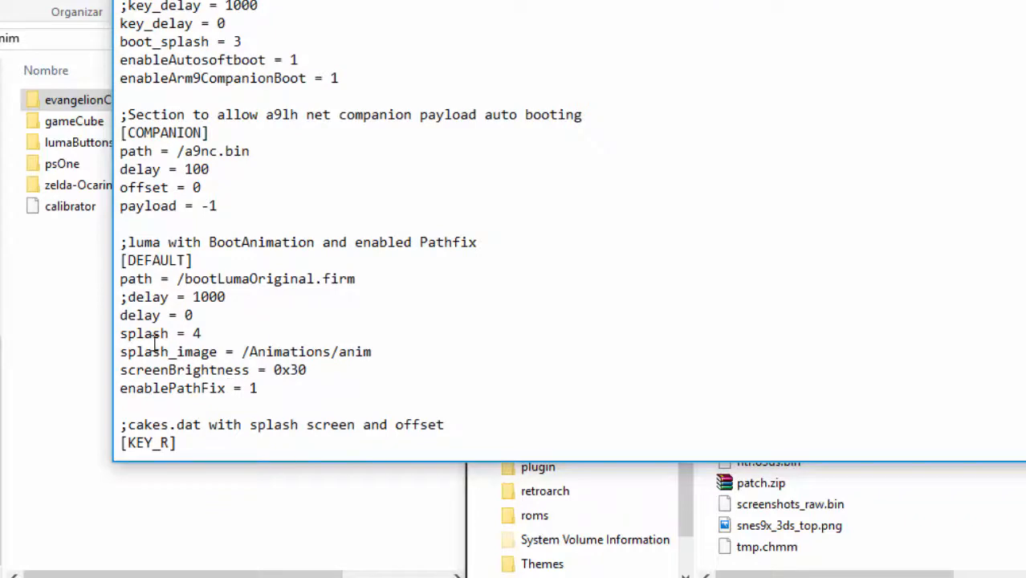
Step: Change splash_image from /Animations/anim to /anim/evangelionConnections using the copied folder name
{"action": "double_click", "coordinate": [307, 352]}
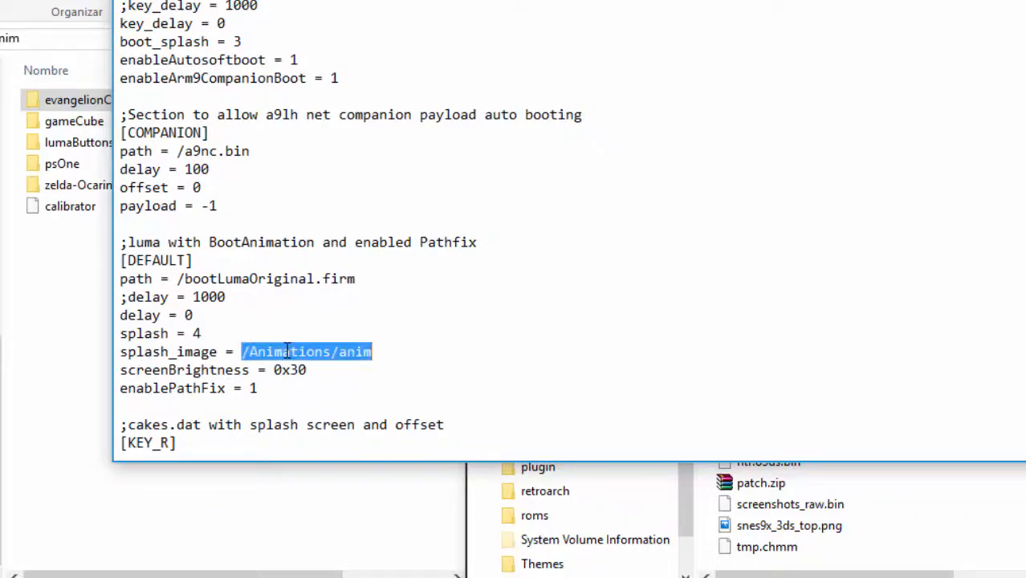
{"action": "left_click", "coordinate": [335, 352]}
{"action": "type", "text": "/"}
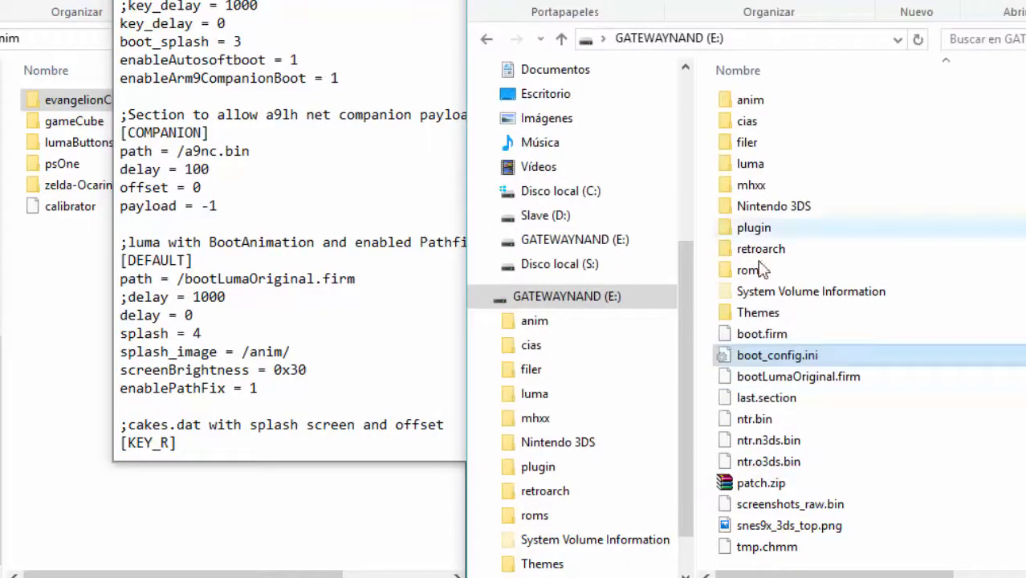
{"action": "left_click", "coordinate": [777, 355]}
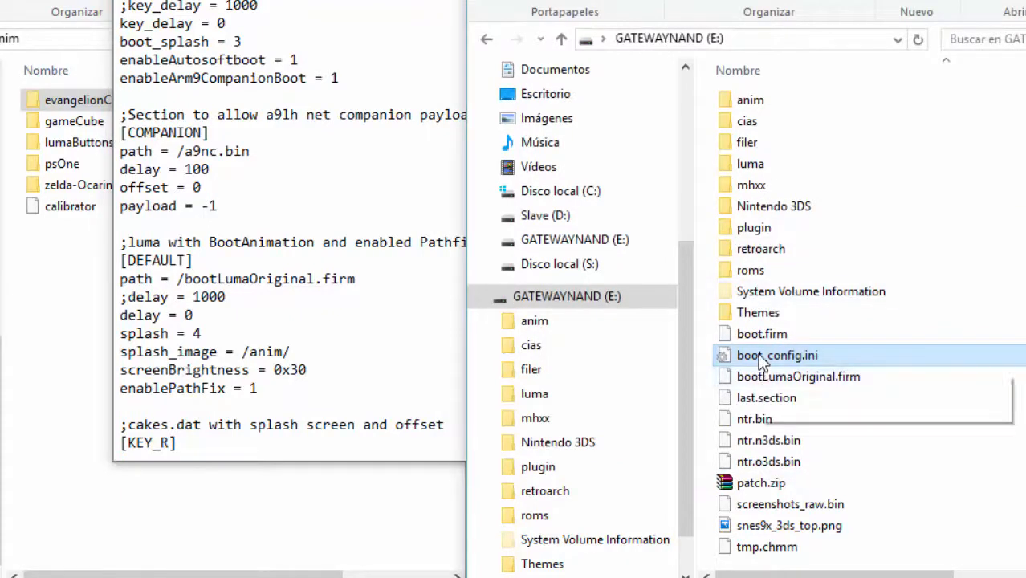
{"action": "left_click", "coordinate": [533, 321]}
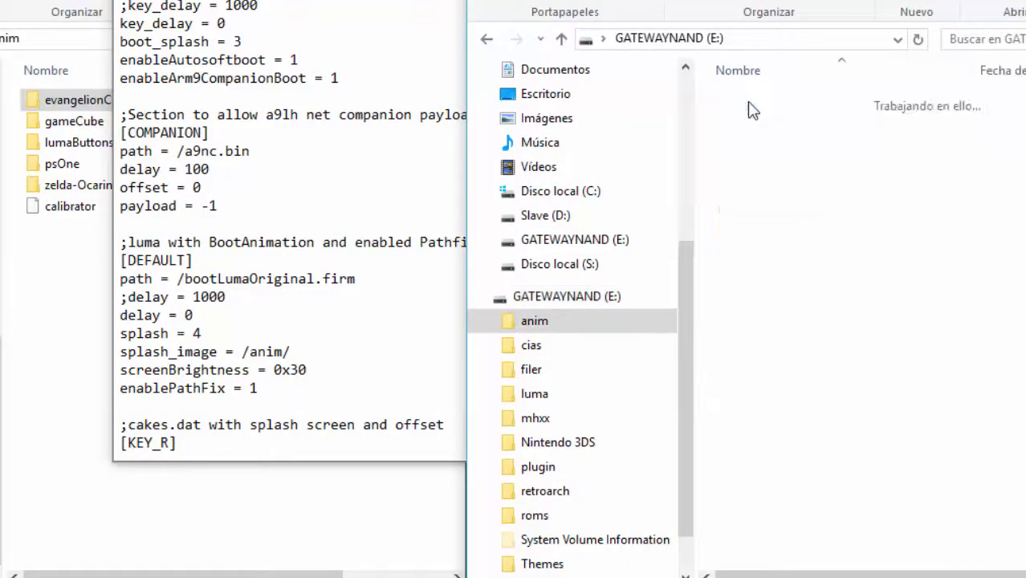
{"action": "double_click", "coordinate": [533, 321]}
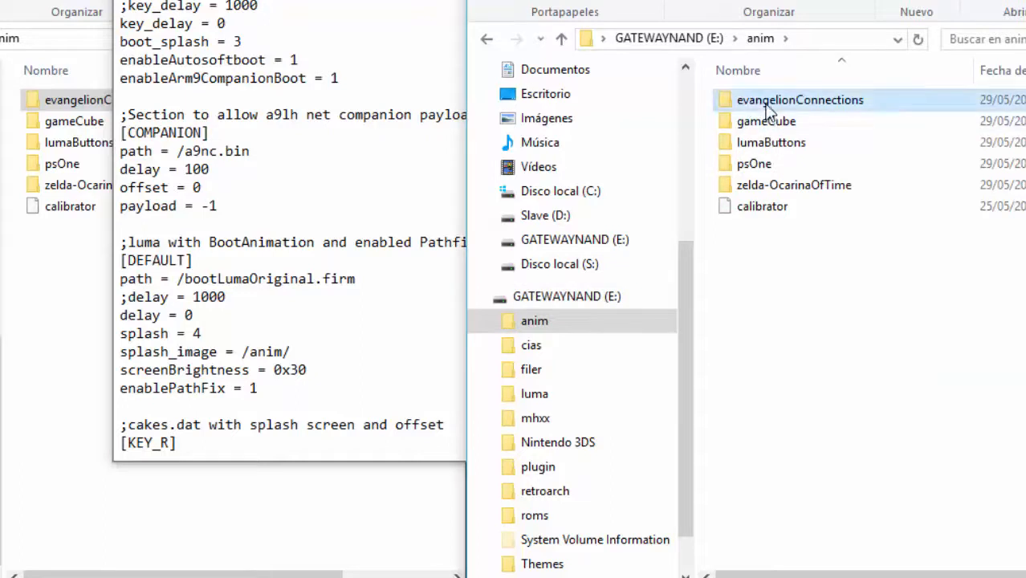
{"action": "left_click", "coordinate": [799, 100]}
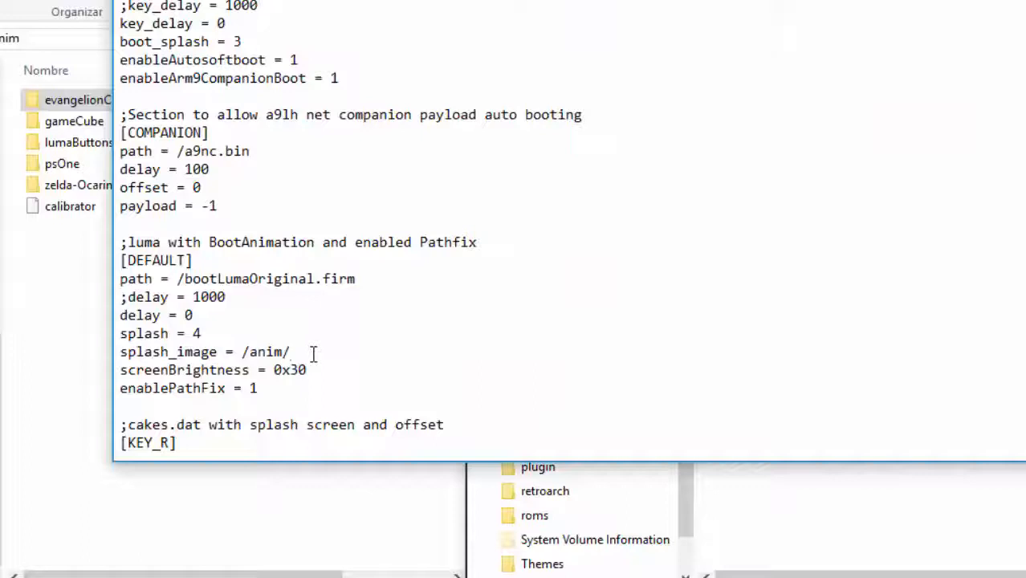
{"action": "right_click", "coordinate": [313, 353]}
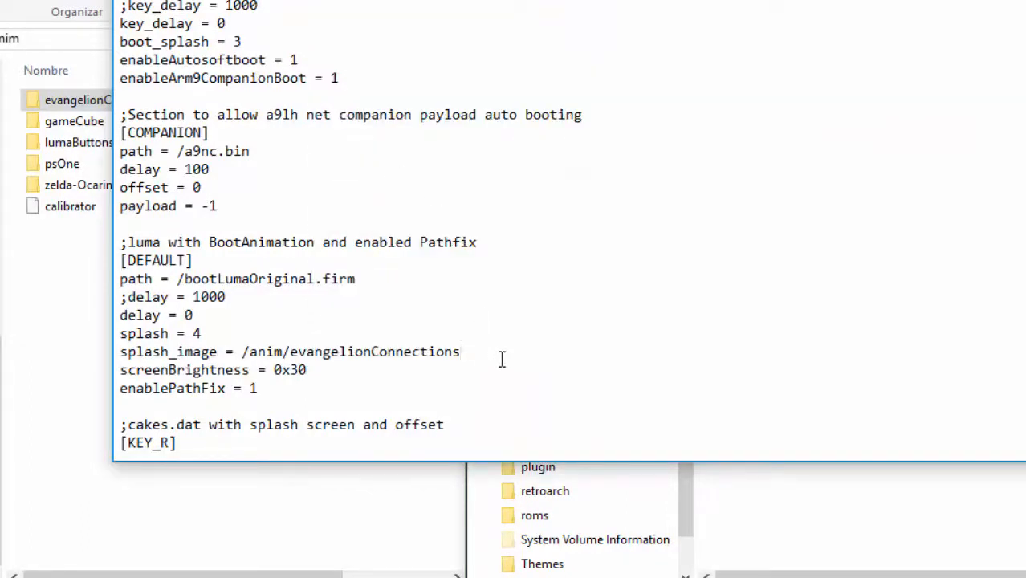
{"action": "type", "text": "/"}
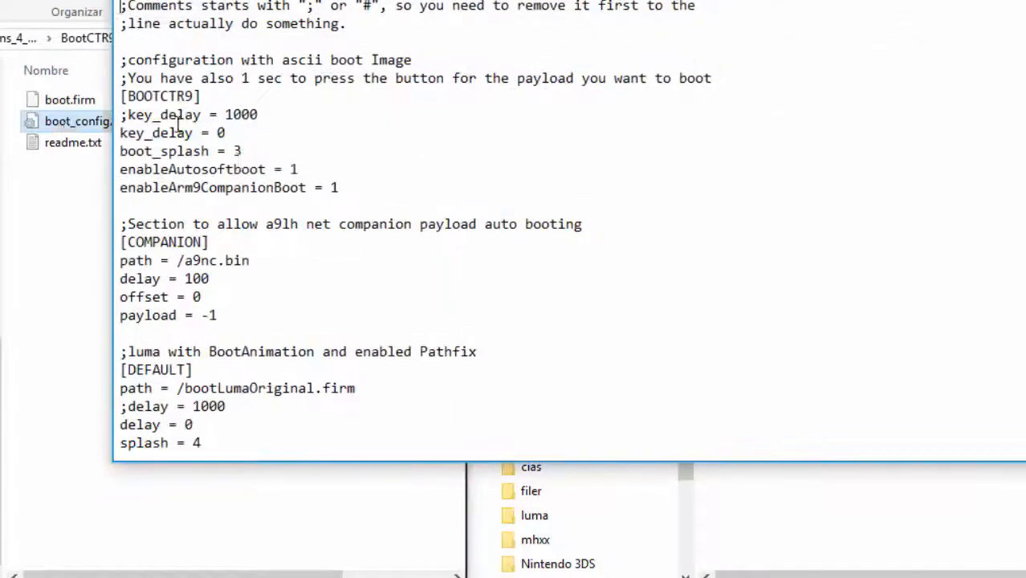
Step: Select the original splash_image path /Animations/anim in the BootCTR9 boot_config.ini for reference
{"action": "scroll", "scroll_direction": "down", "scroll_amount": 3}
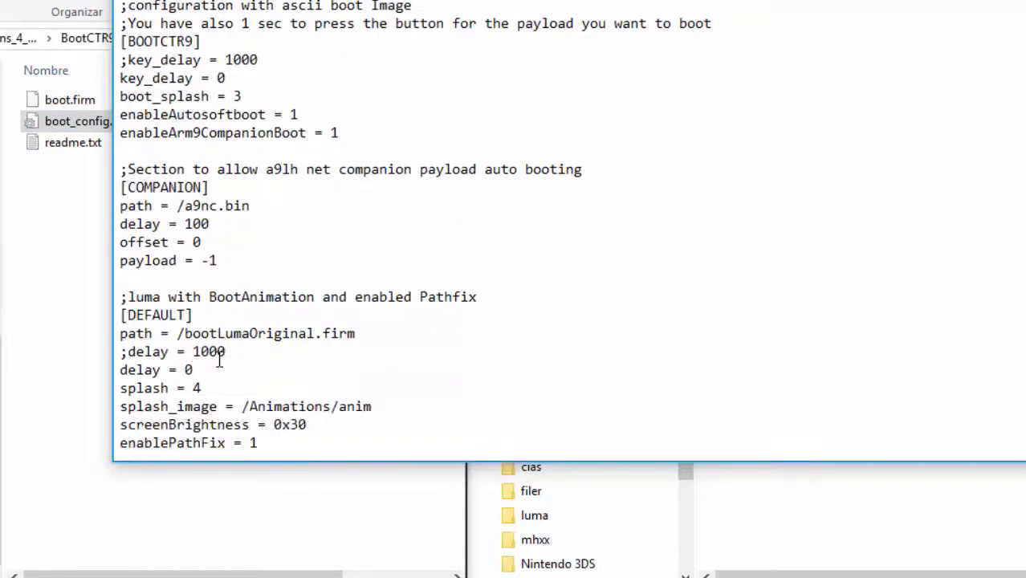
{"action": "scroll", "scroll_direction": "down", "scroll_amount": 3}
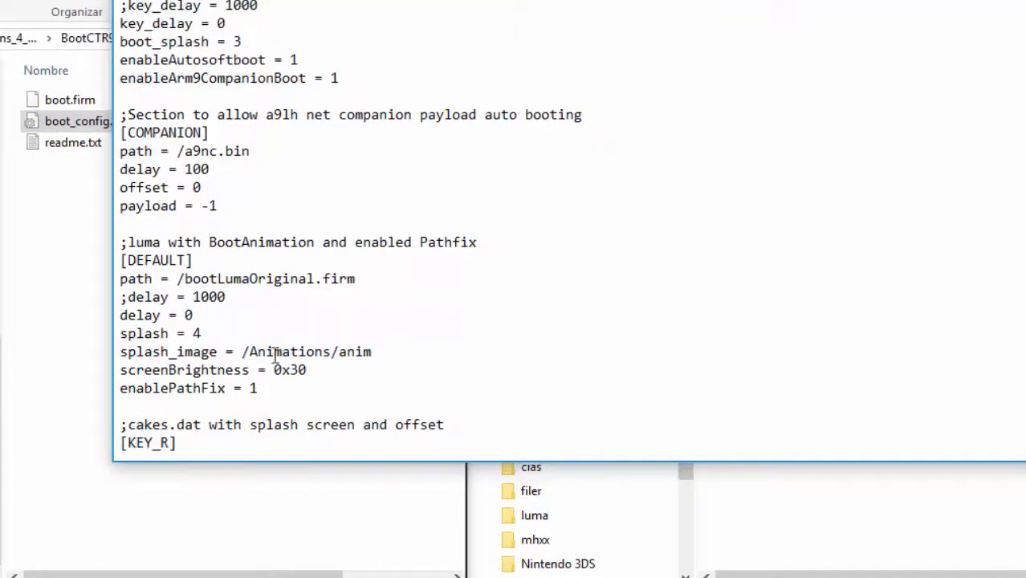
{"action": "left_click_drag", "start_coordinate": [251, 351], "coordinate": [306, 369]}
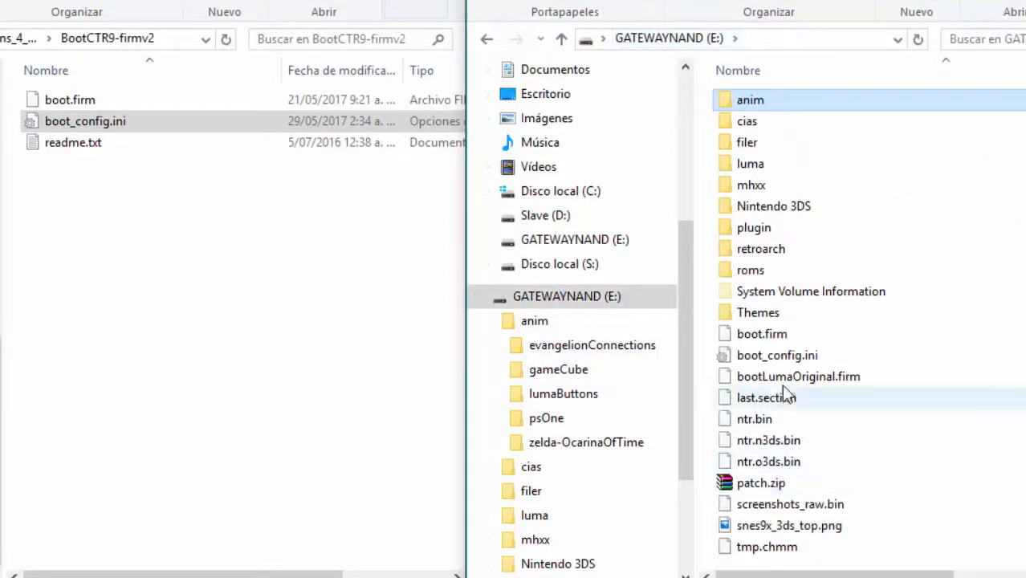
Step: Reopen boot_config.ini, verify splash_image reads /anim/evangelionConnections/anim, and close Notepad
{"action": "double_click", "coordinate": [85, 121]}
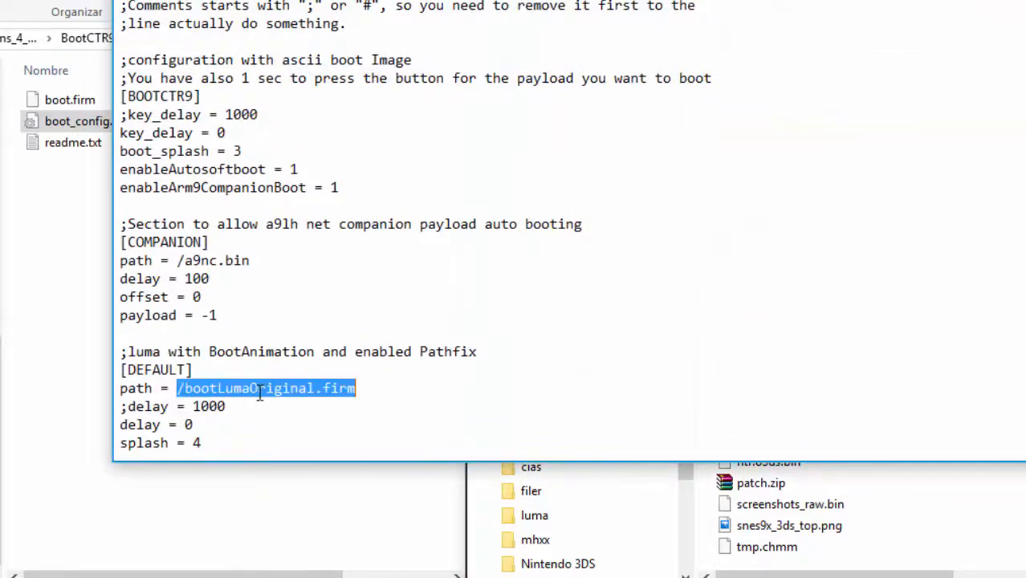
{"action": "scroll", "scroll_direction": "down", "scroll_amount": 3}
{"action": "type", "text": "splash_image = /anim/evangelionConnections/anim"}
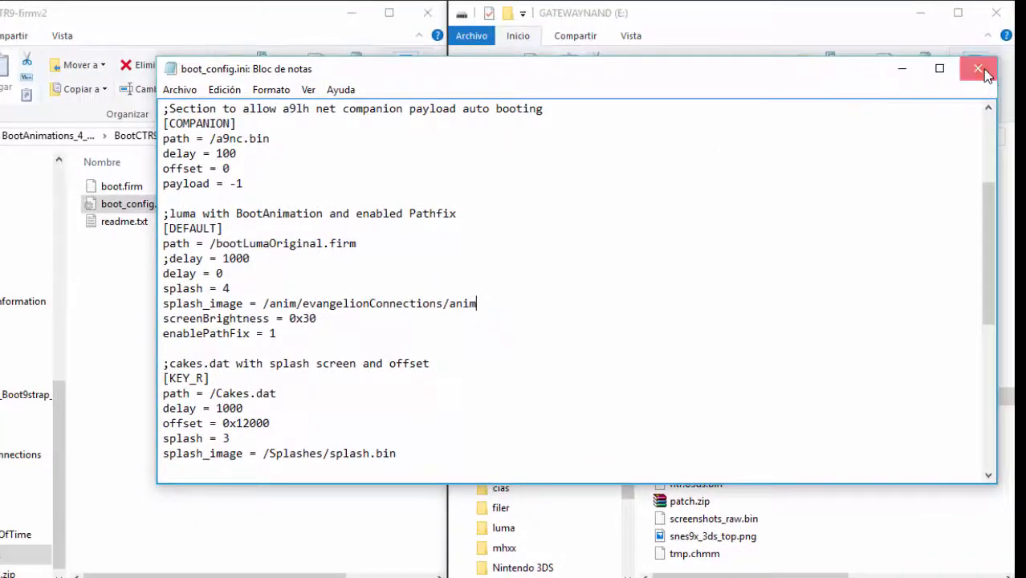
{"action": "left_click", "coordinate": [978, 67]}
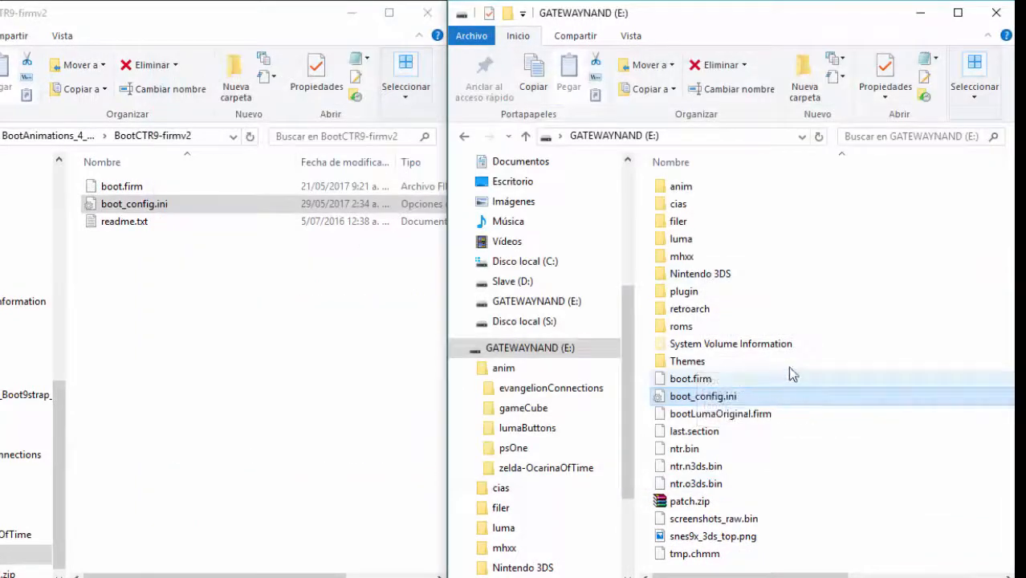